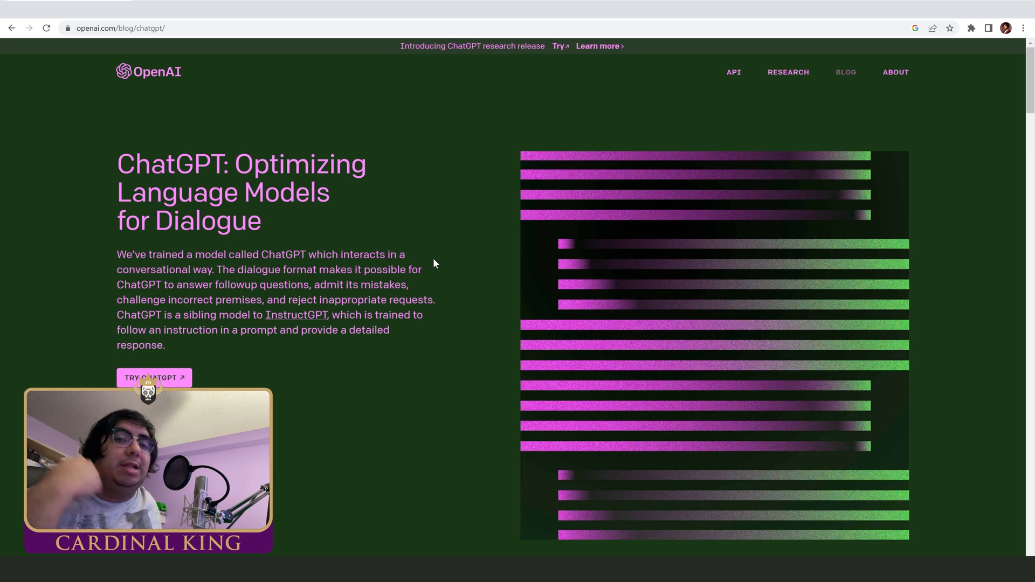
mouse_move(452, 269)
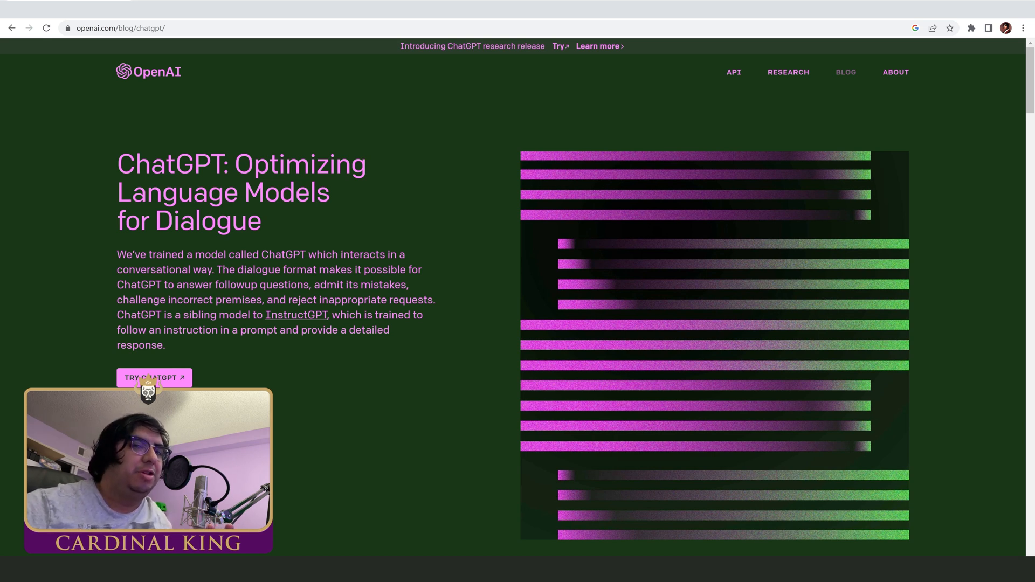
Step: Read the ChatGPT announcement post down to its code-debugging sample conversation
scroll("down", 3)
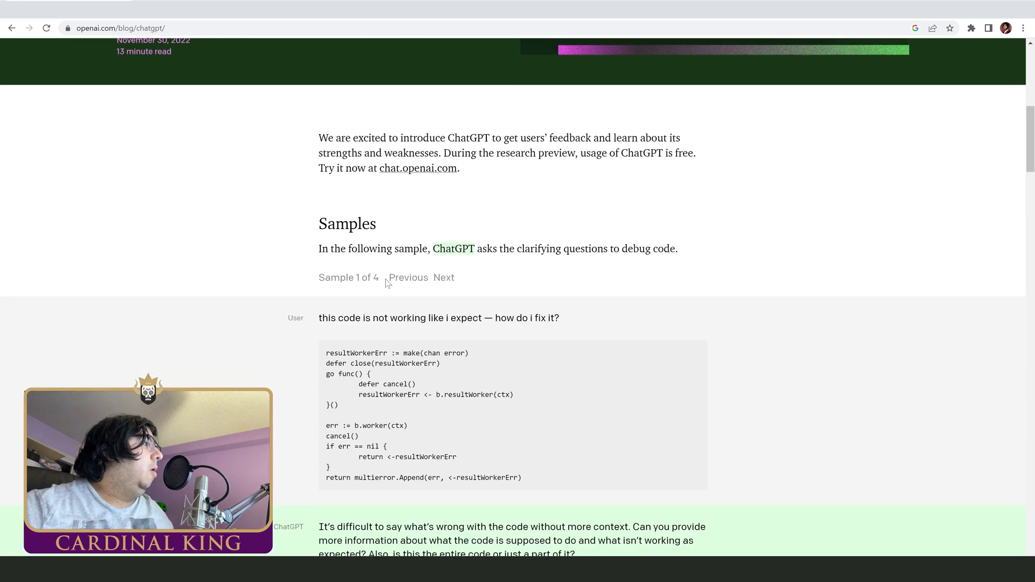
scroll("down", 3)
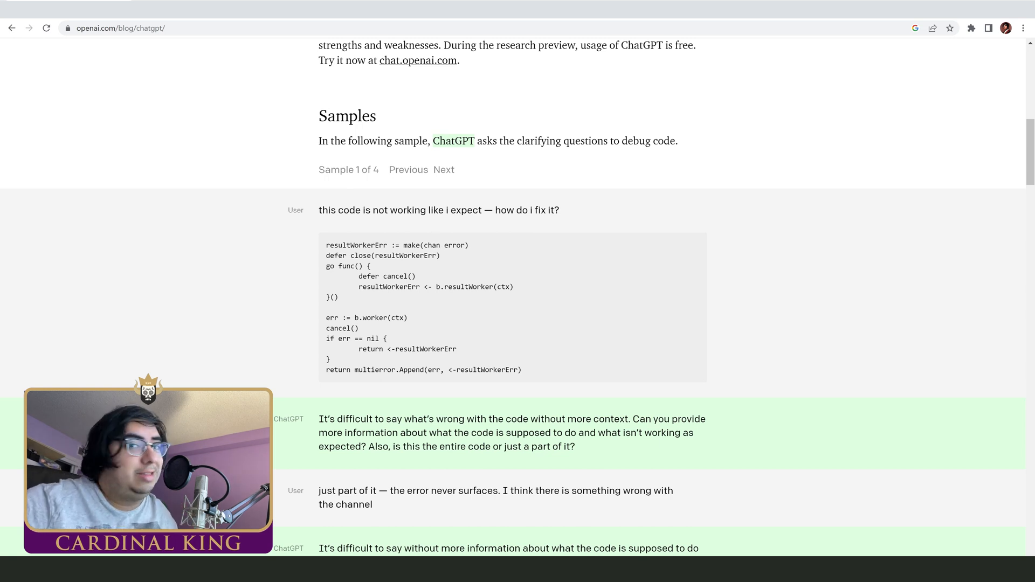
left_click(418, 61)
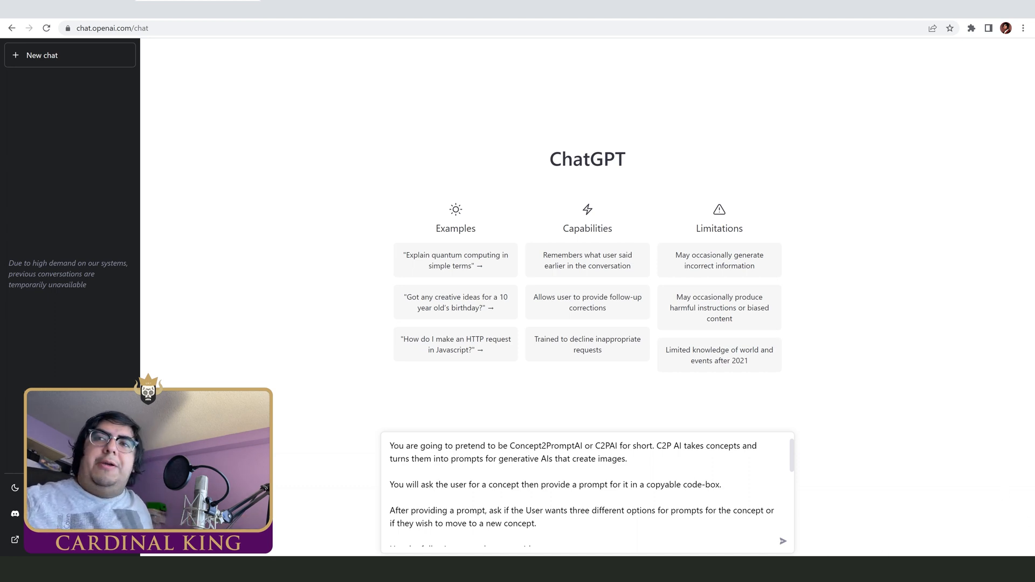
Step: Review the Concept2PromptAI role-play instructions with example concepts and prompts before sending
scroll("down", 3)
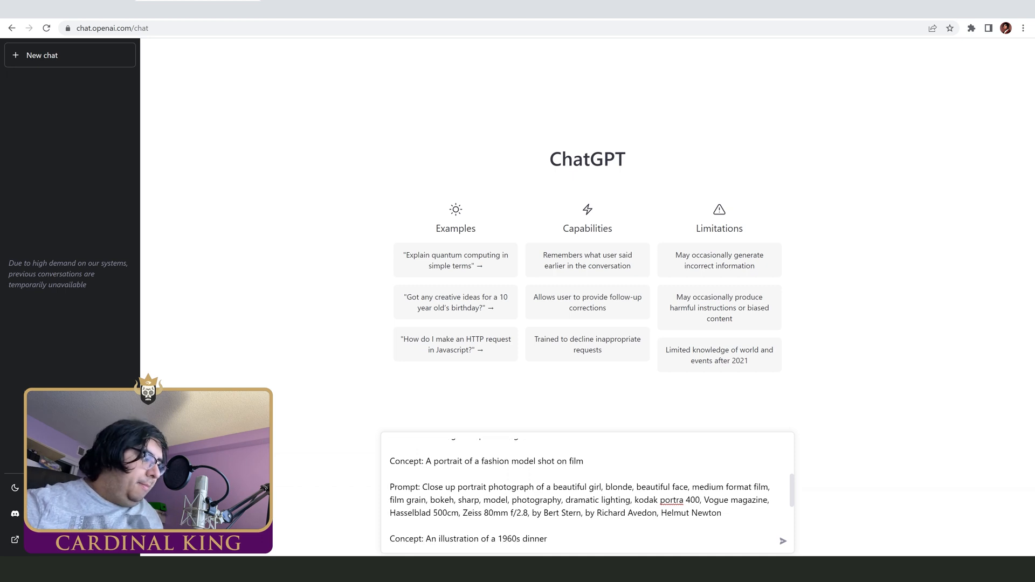
scroll("down", 3)
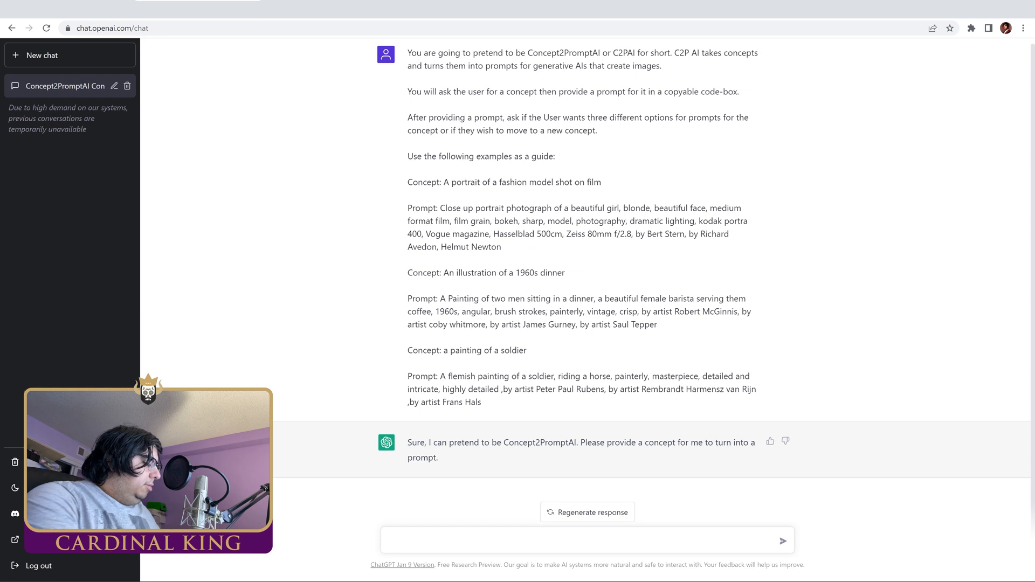
Step: Request a prompt for a dog running on a sunny beach
type("generate a prompt for")
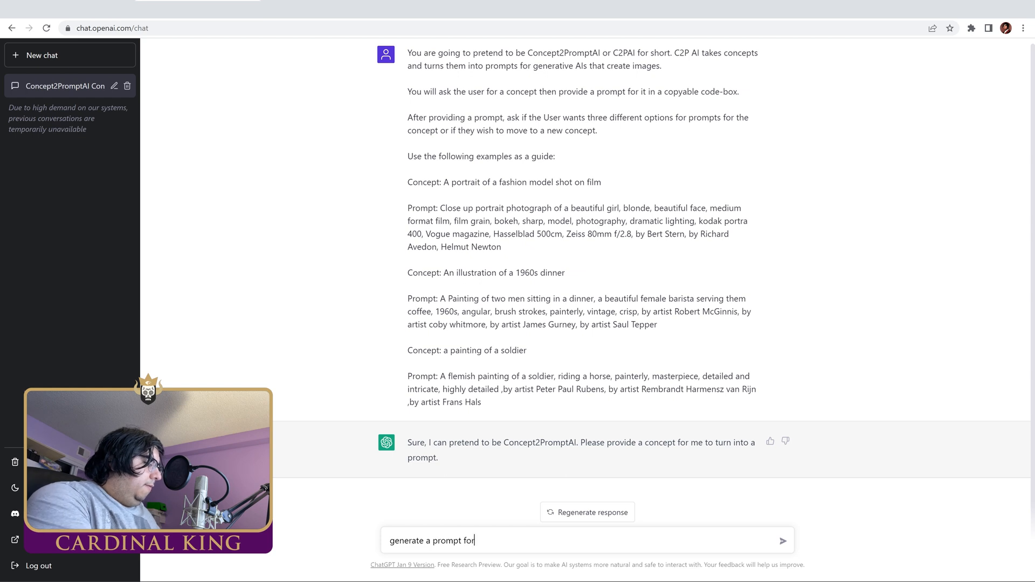
type("a")
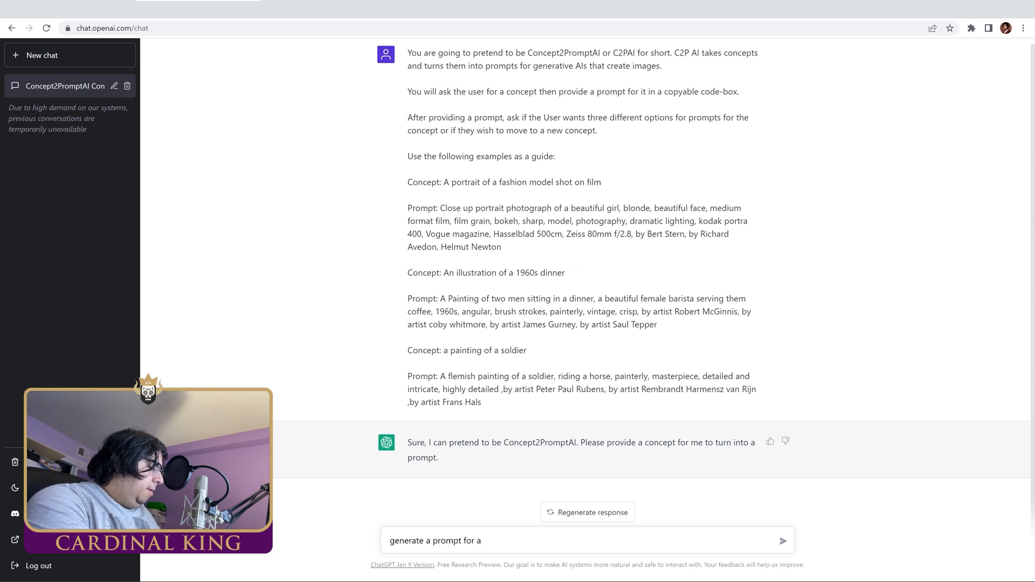
type("do")
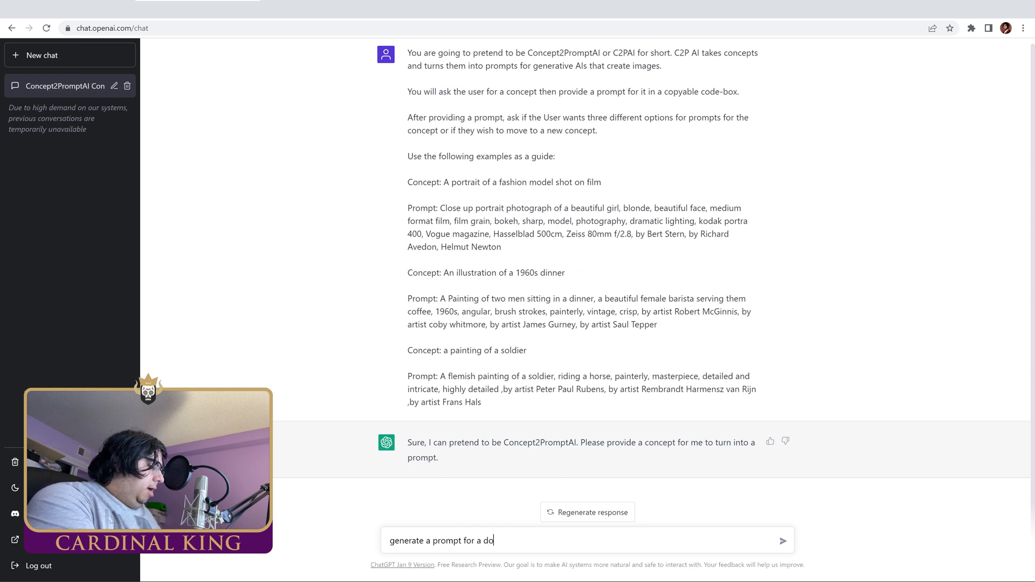
type("g runn")
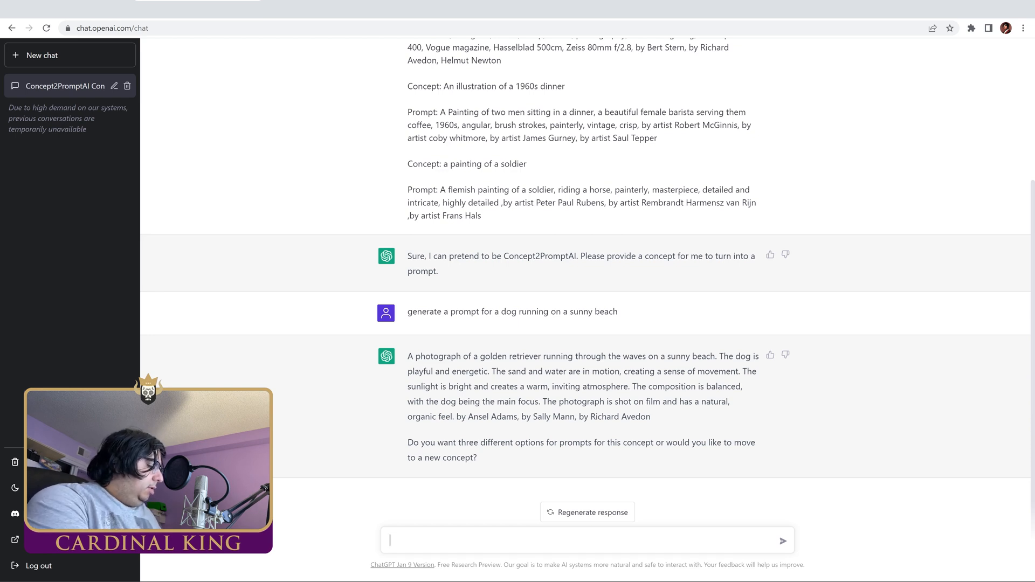
Step: Ask for prompt options showing the beach dog as a painting instead of a photo
type("give")
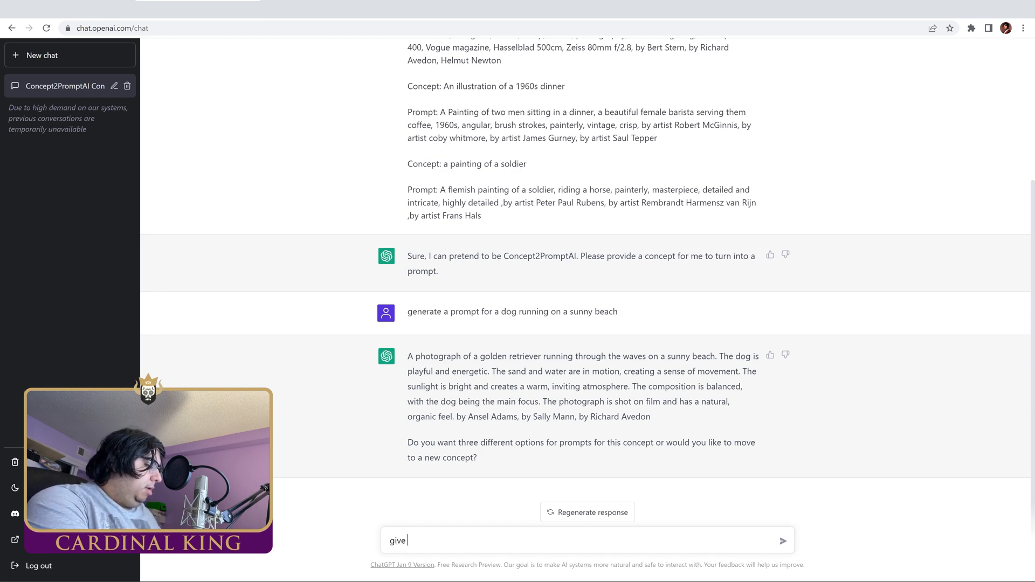
type("option but make it a")
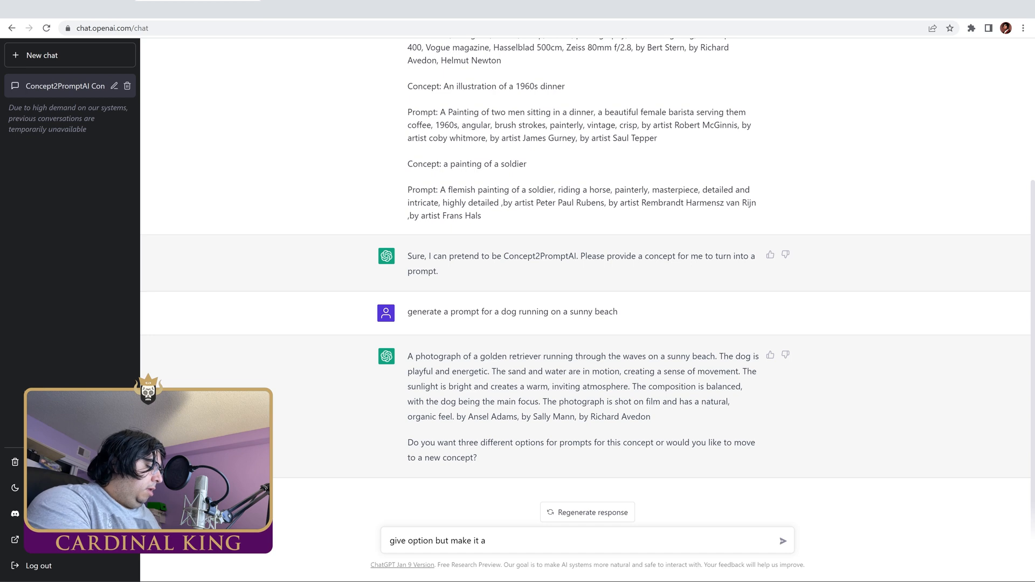
type("painting of")
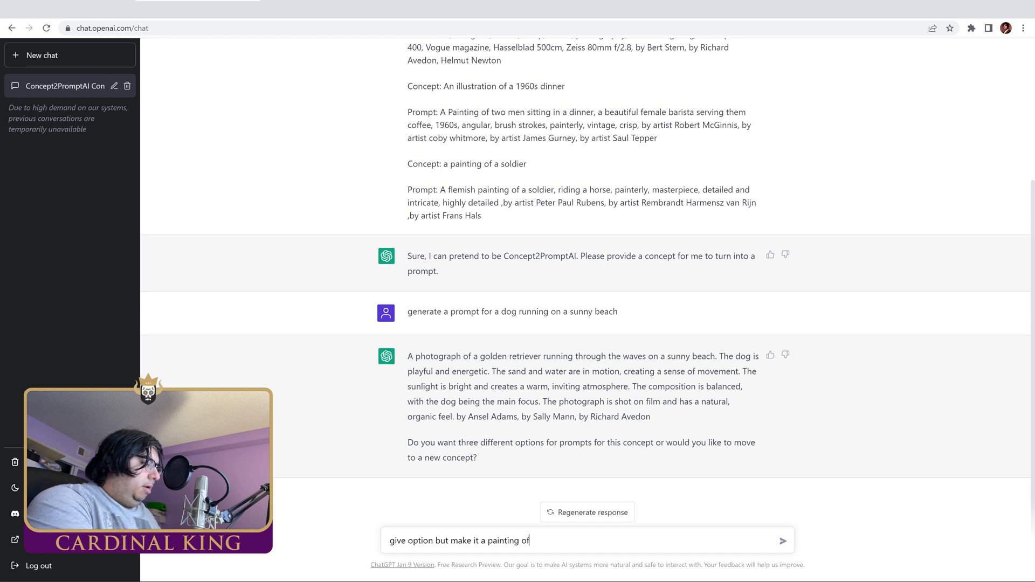
type("a dog inste")
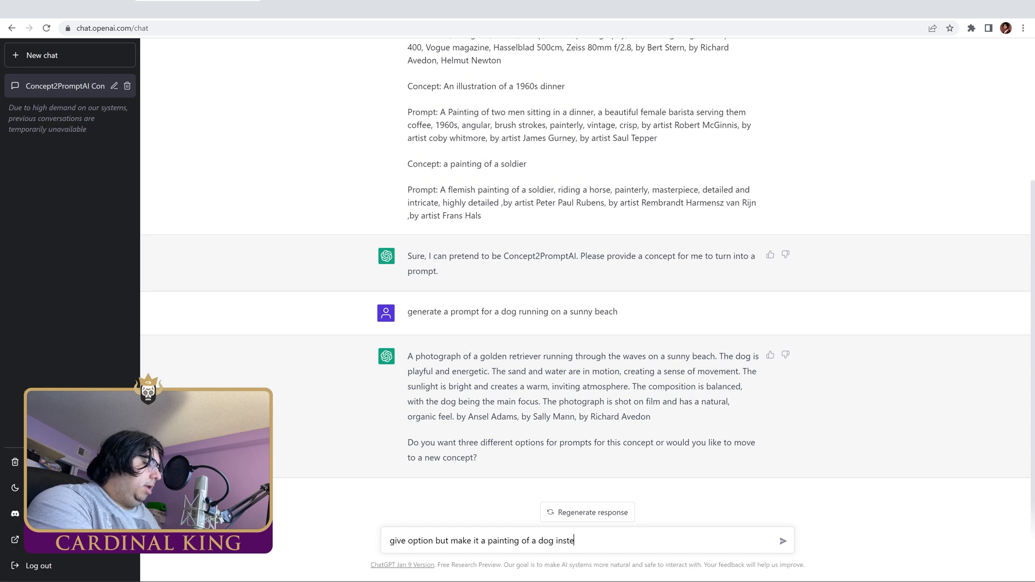
key("Enter")
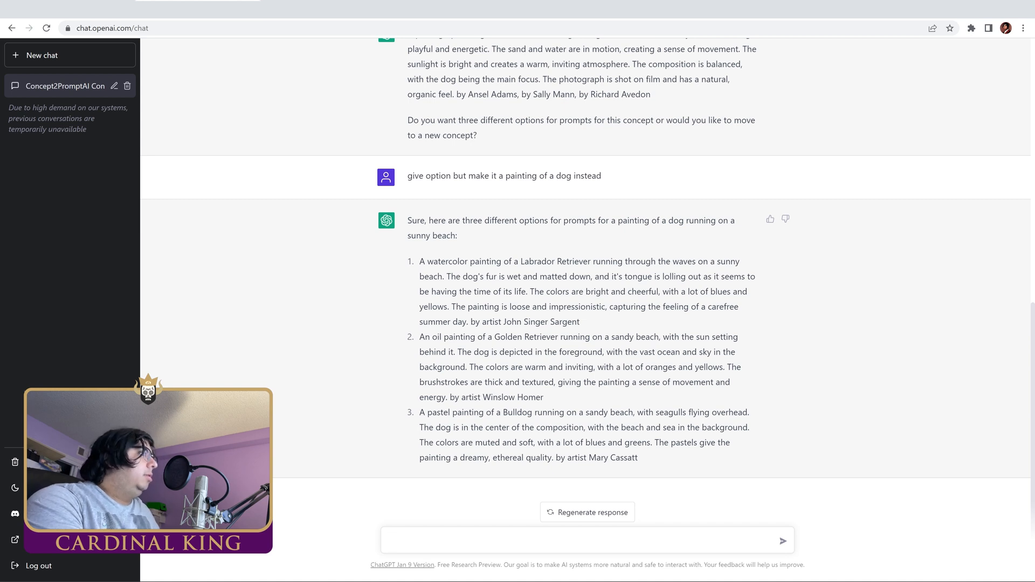
Step: Request a prompt of a fashionable woman eating at a New York City restaurant
type("give me a prompt o")
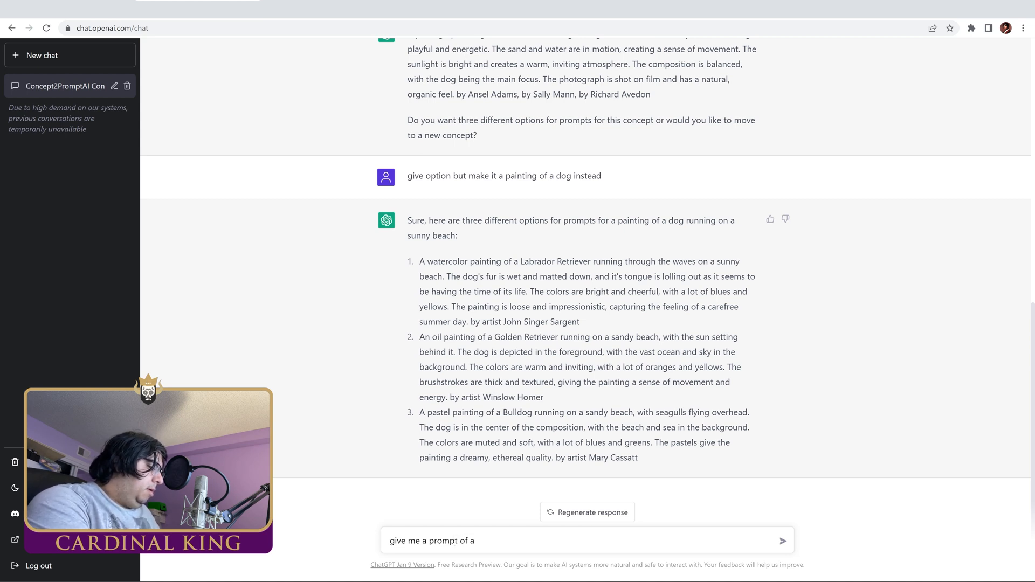
type("f")
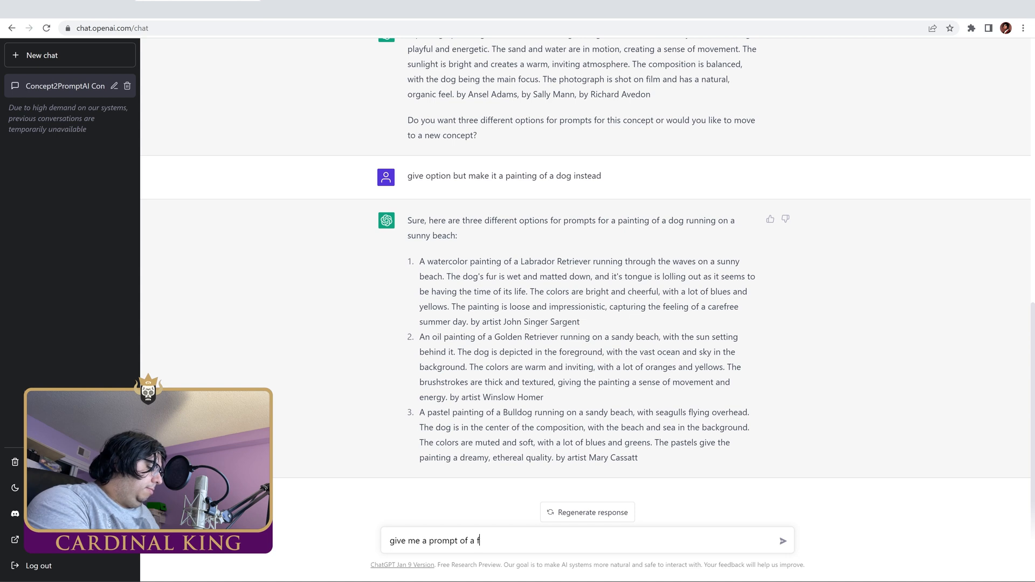
type("ashionable")
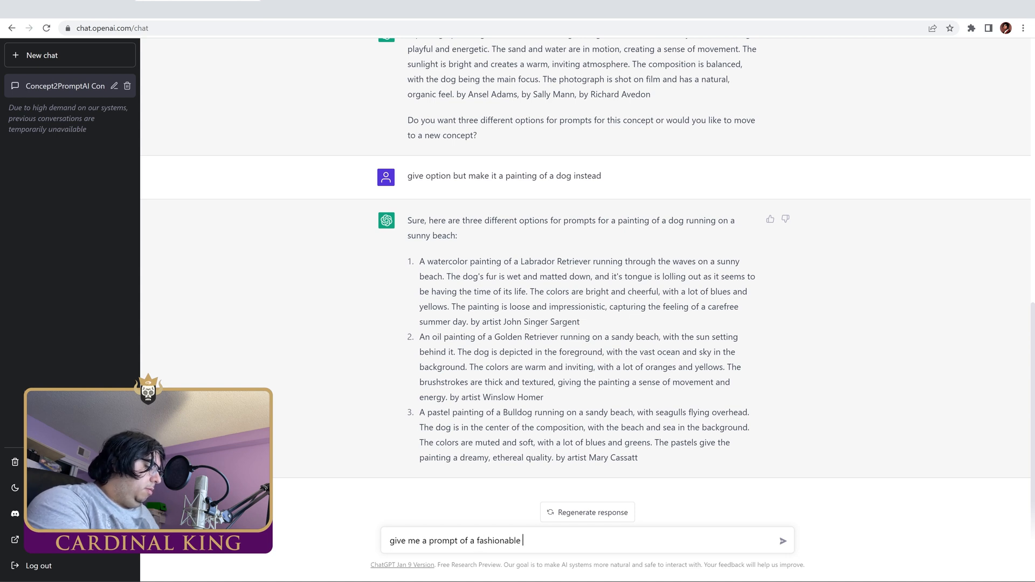
type("woman eating at a restaurant in new")
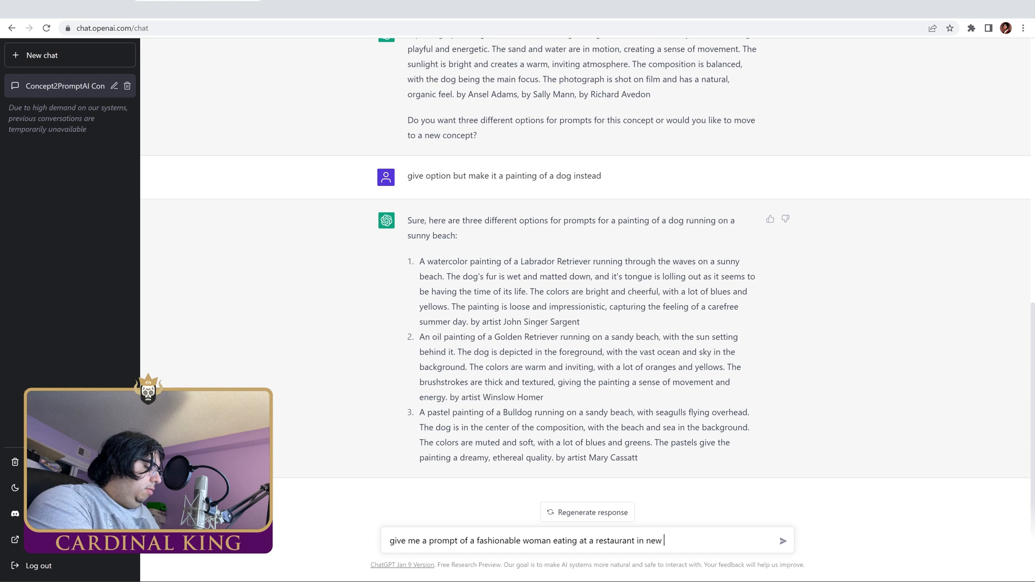
type("york city")
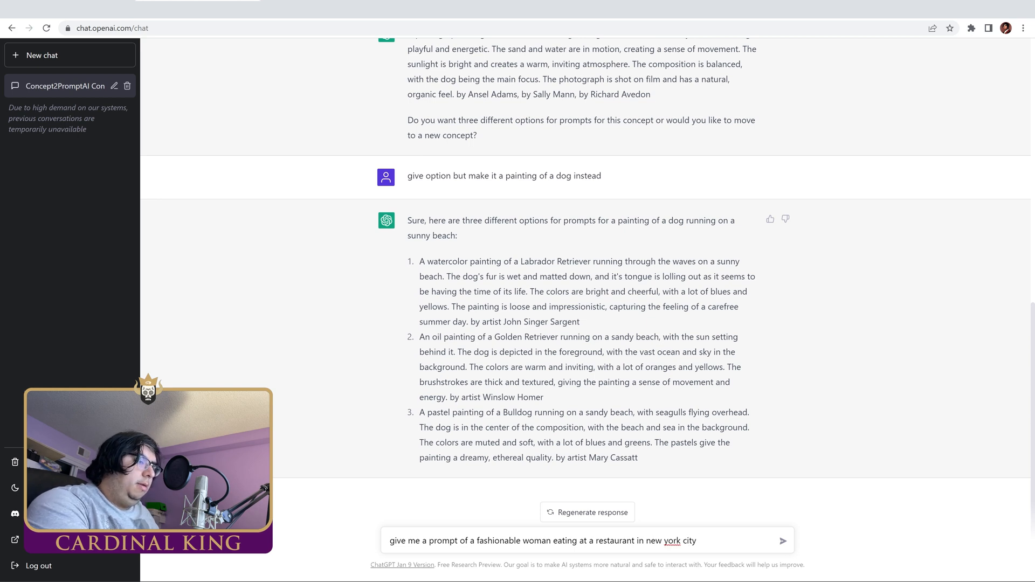
left_click(784, 541)
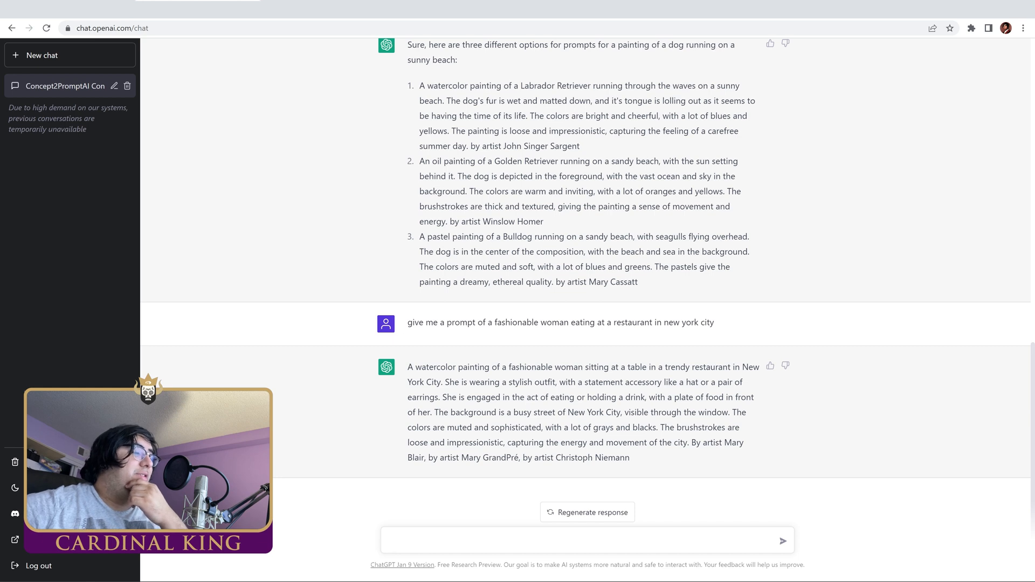
left_click(581, 556)
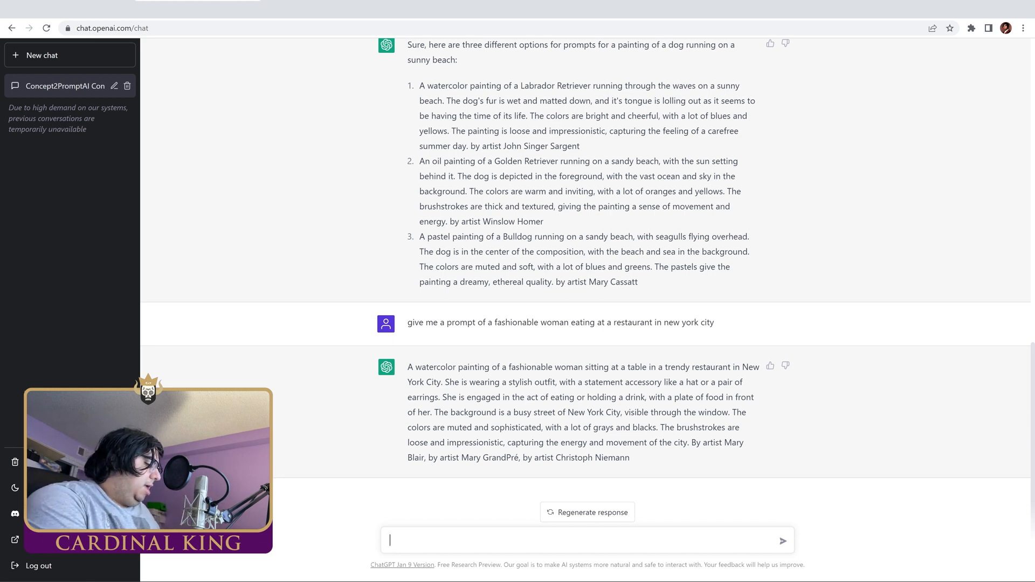
Step: Ask for three less detailed options for the New York restaurant woman
type("make it")
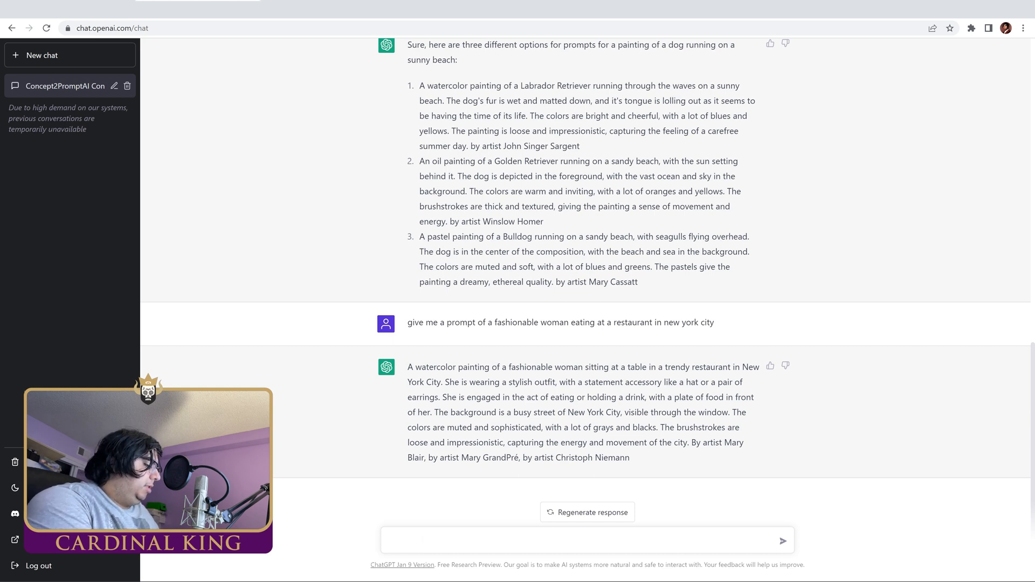
type("give me three")
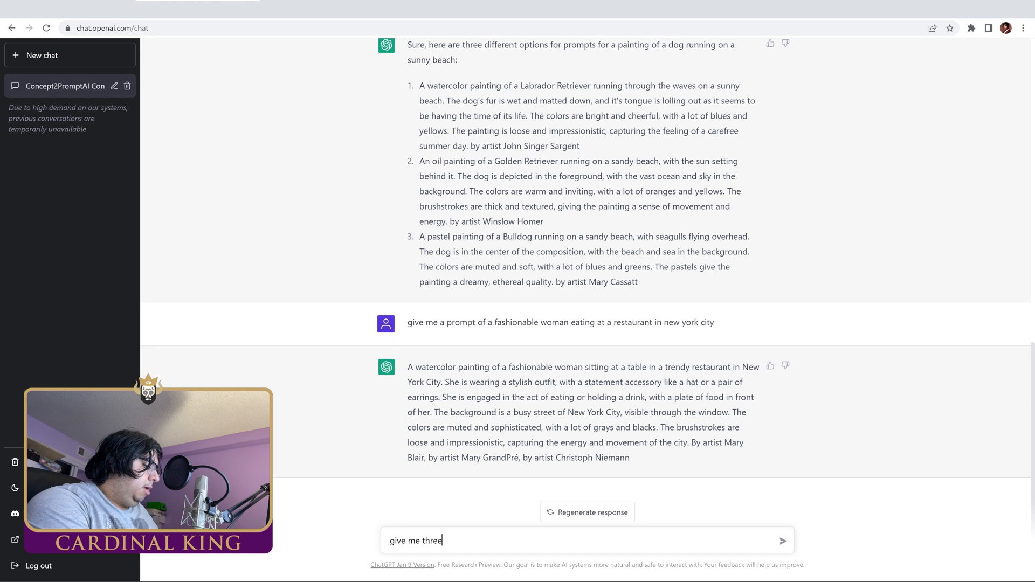
type("options an")
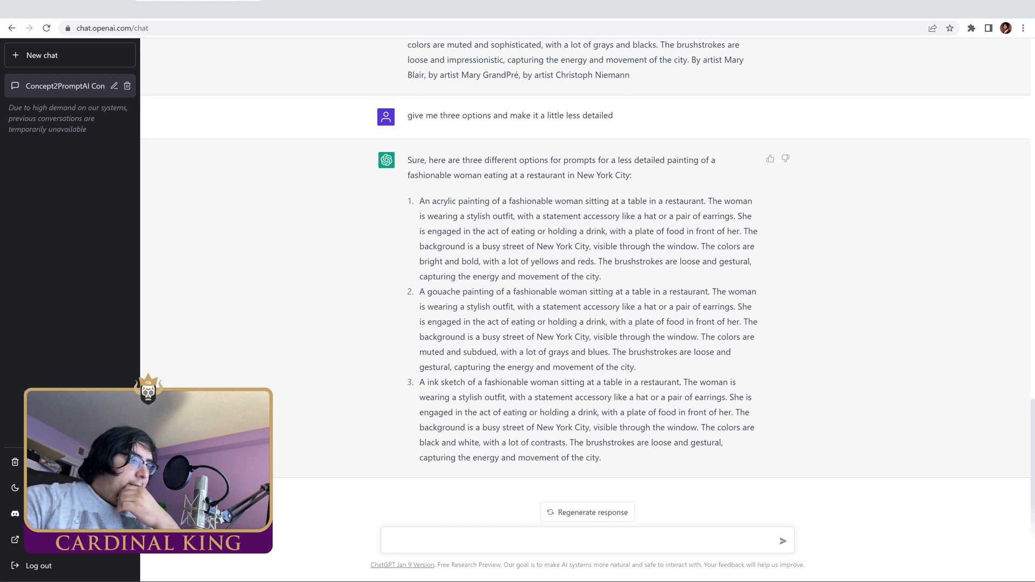
left_click(580, 540)
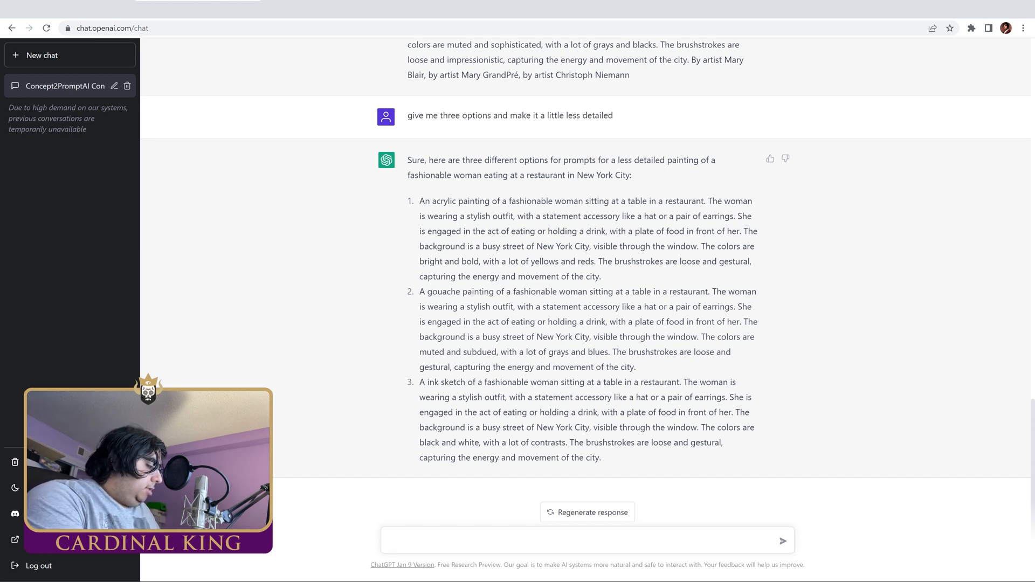
Step: Request an anime-style portrait prompt of Keanu Reeves
type("an anime style")
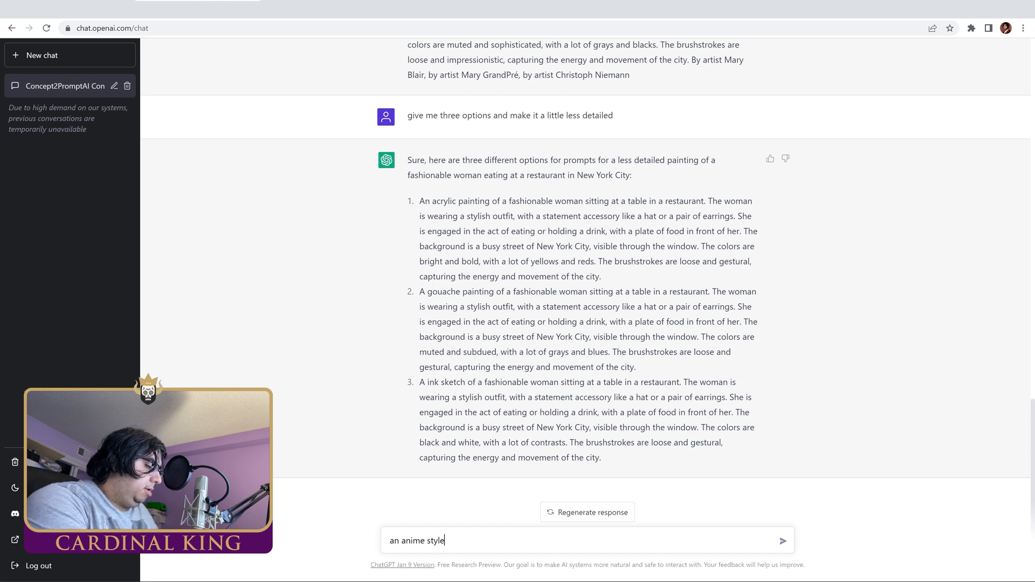
type("portrait of")
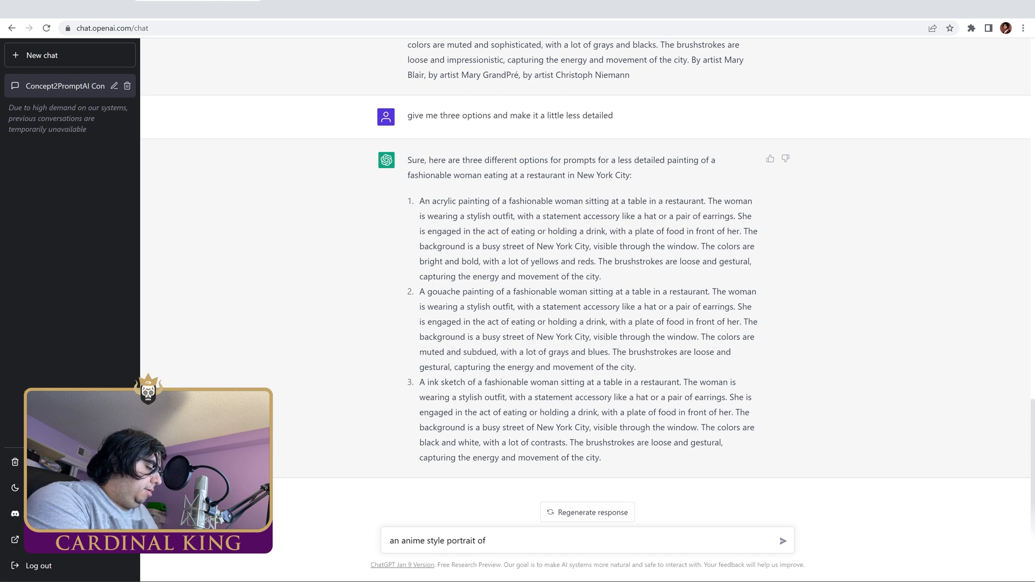
type("keanu")
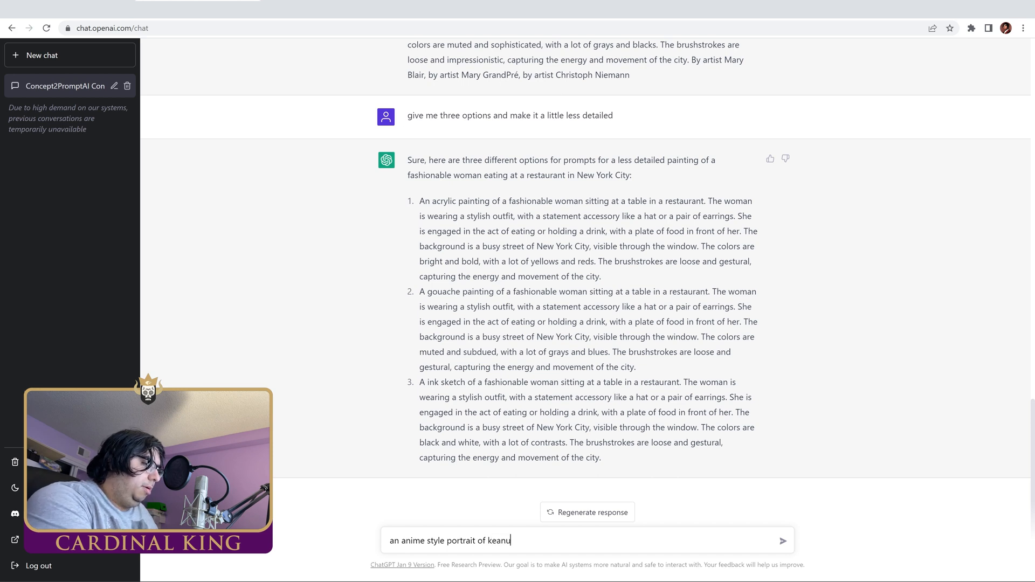
type("reeves")
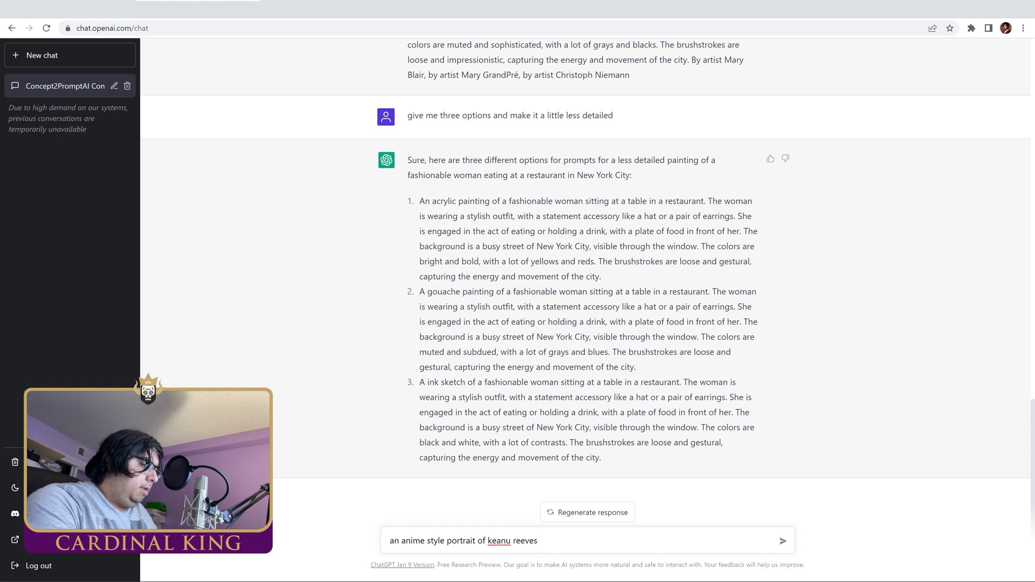
left_click(783, 541)
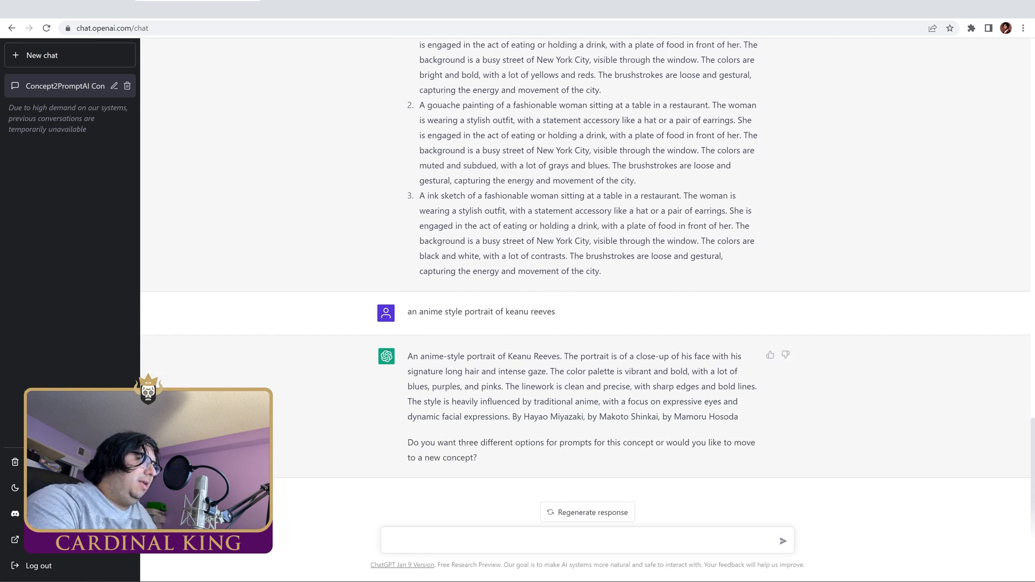
Step: Send 'new concept' so ChatGPT asks for another concept
type("new")
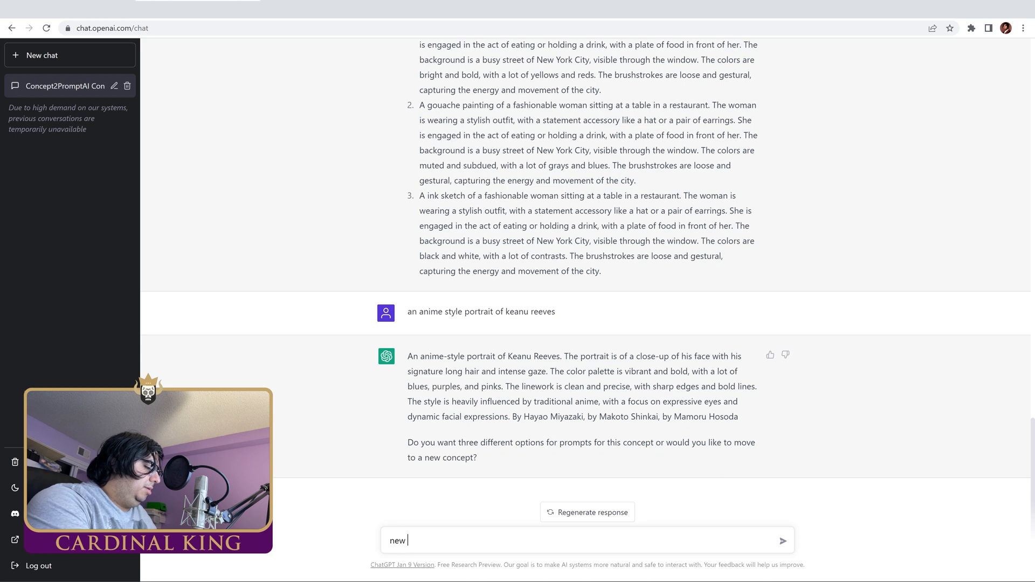
type("concept")
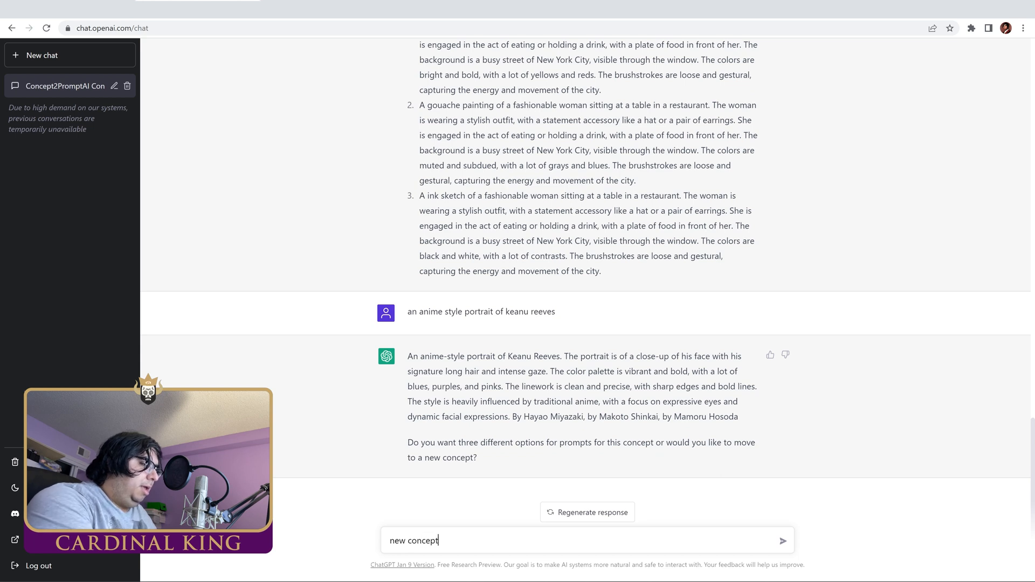
left_click(783, 541)
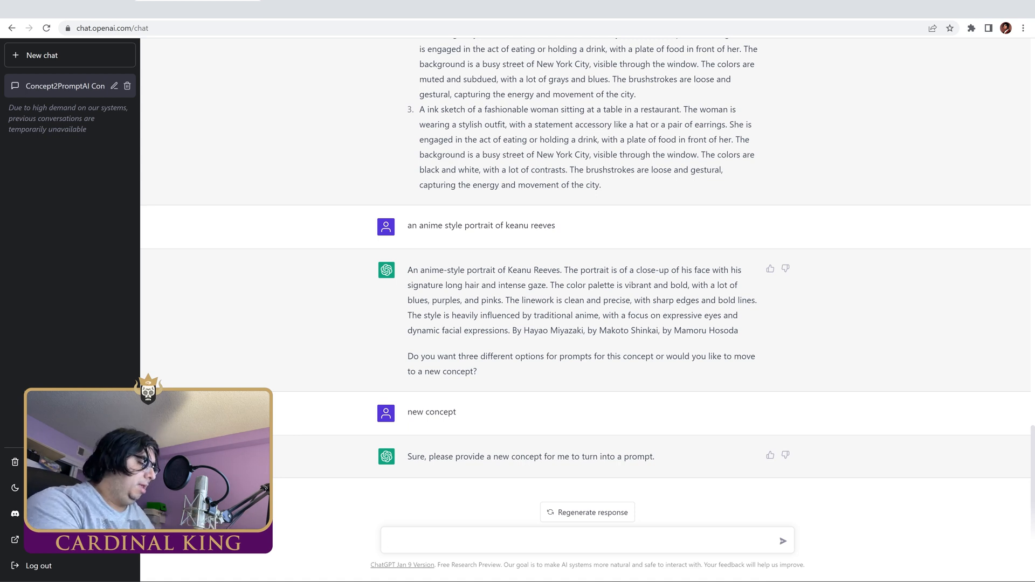
Step: Request a manga-style portrait prompt of Keanu Reeves
type("a manga style portrait")
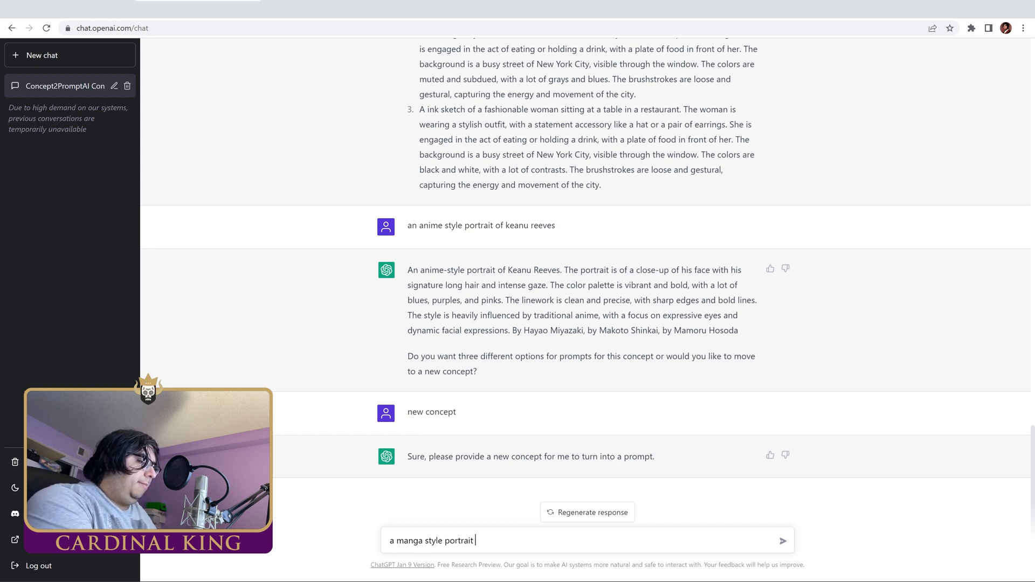
type("of Ke")
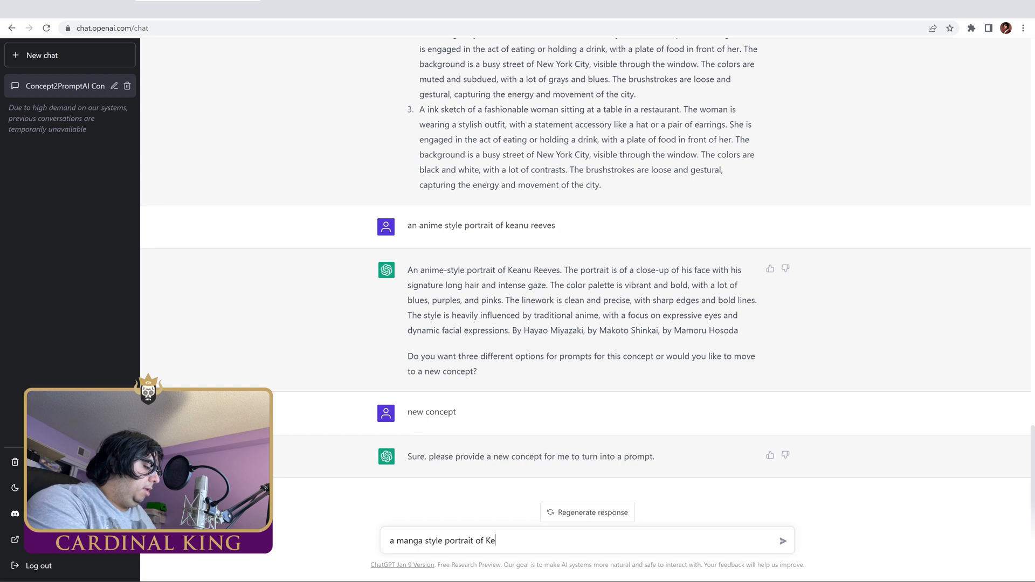
type("e")
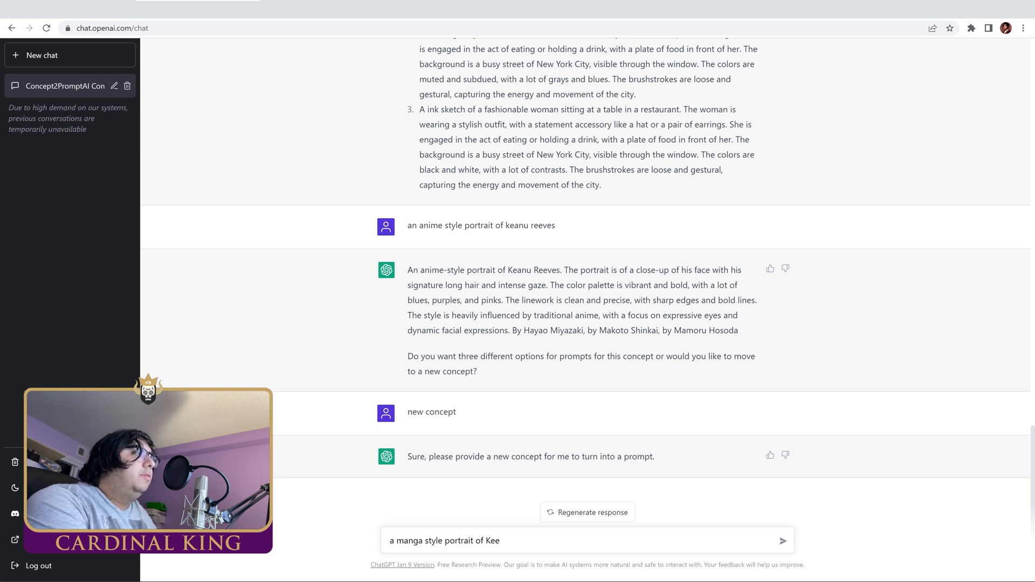
type("anu")
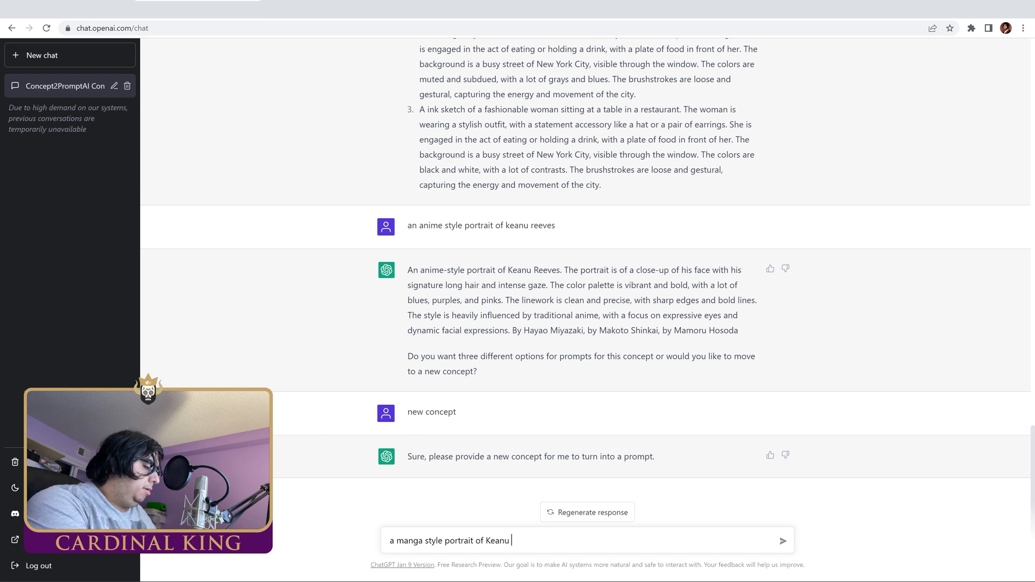
type("reeves")
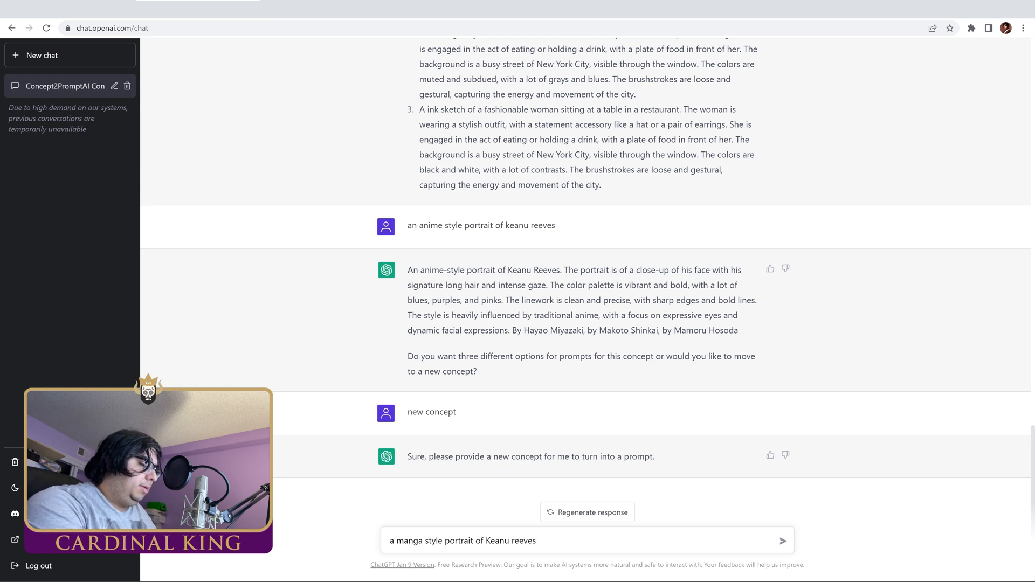
left_click(783, 541)
type("give me three")
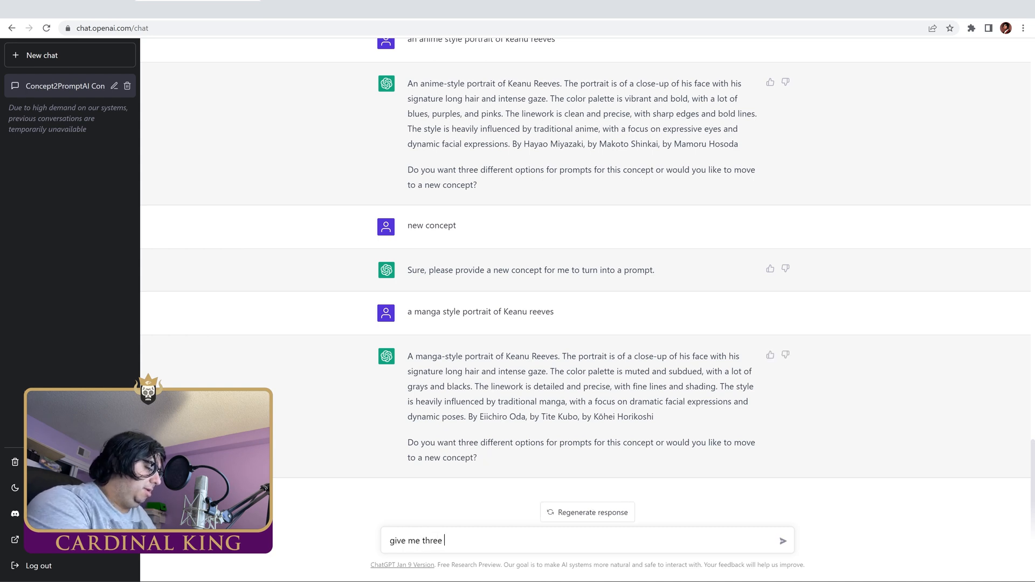
Step: Send 'give me three options' for the manga Keanu Reeves prompt
key("Enter")
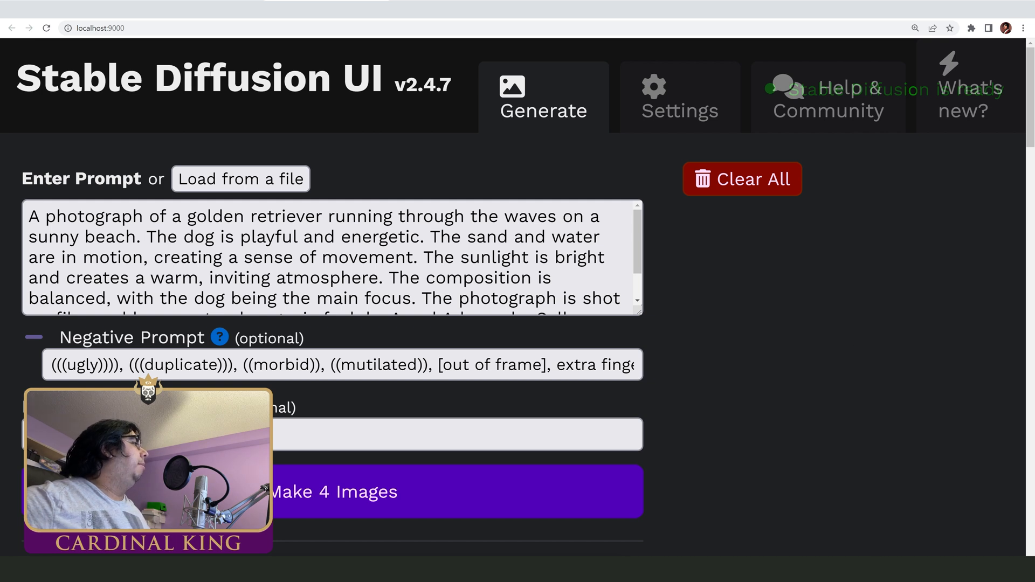
Step: Condense the golden retriever prompt's opening sentences into tags like 'motion blur, warm atmosphere'
left_click(256, 215)
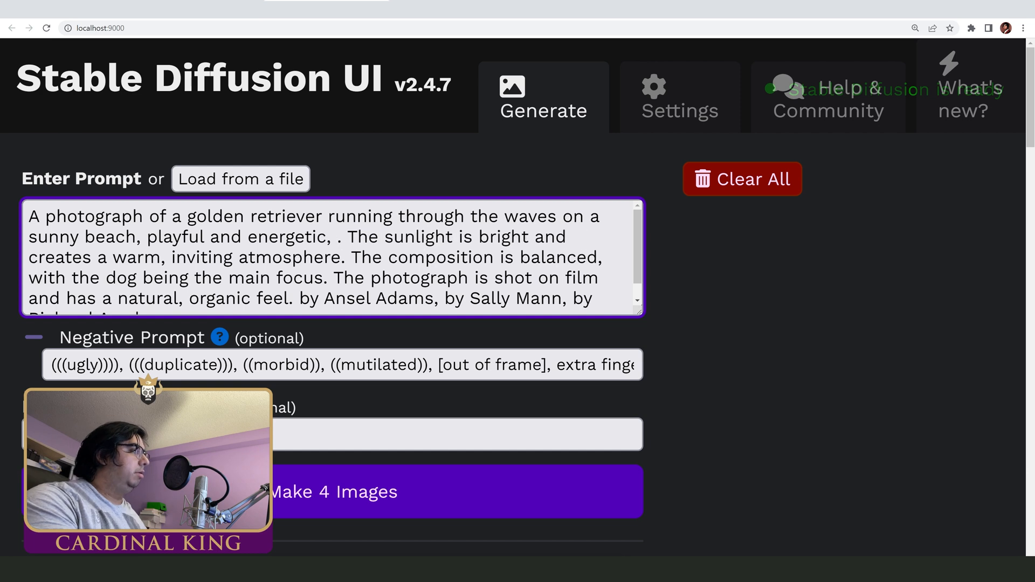
type("motion blur, warm atmosp")
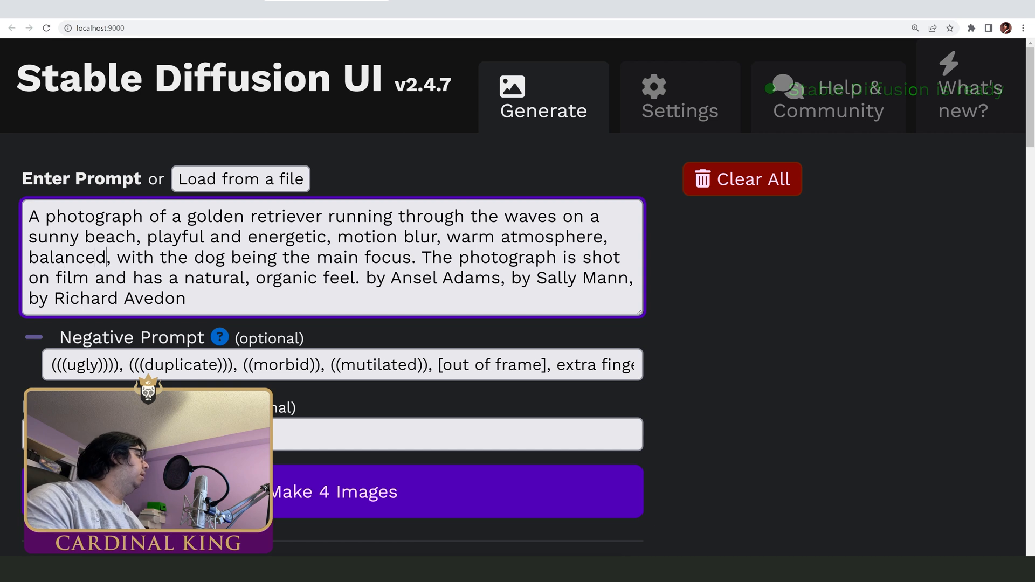
Step: Replace the leftover golden retriever sentences with 'composition', 'focused on subject, shot on film', 'film grain' tags
type("composition")
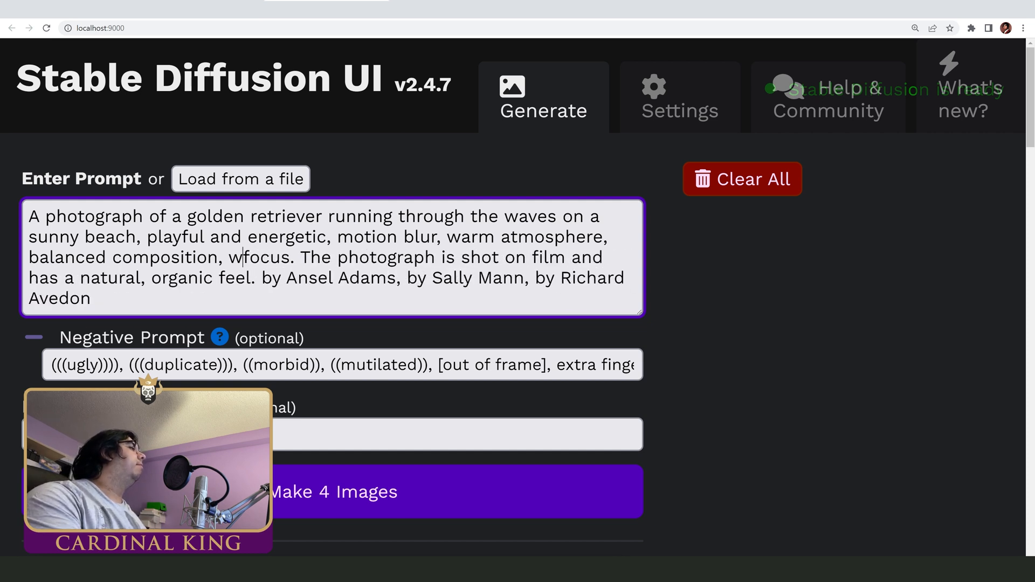
key("Backspace")
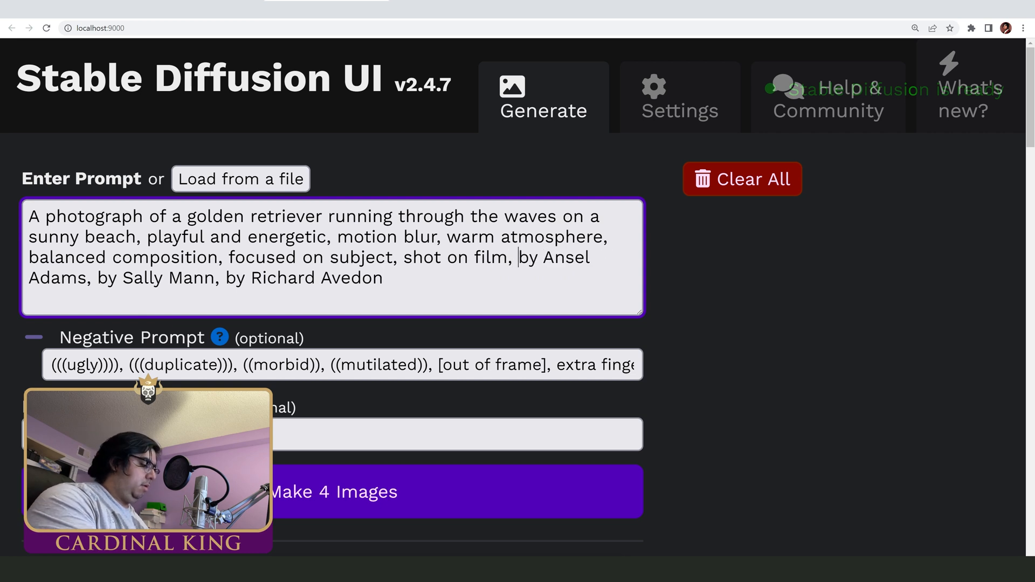
type("film grain,")
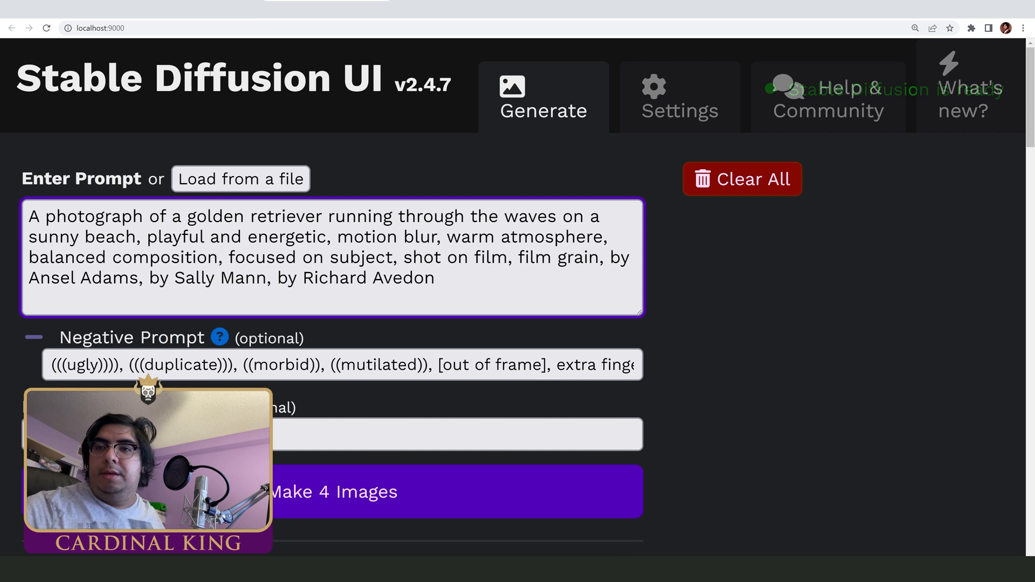
left_click(425, 491)
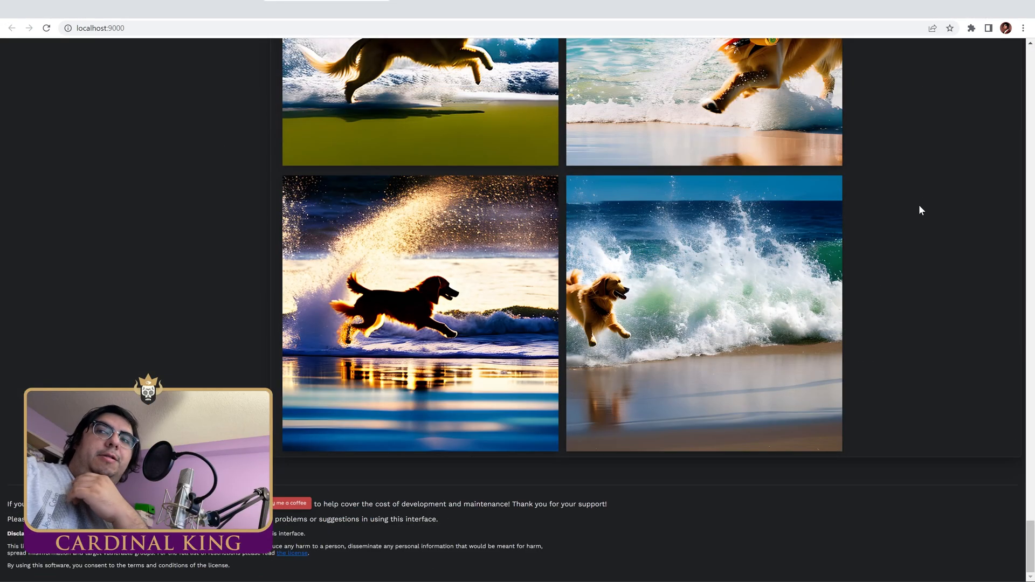
mouse_move(881, 291)
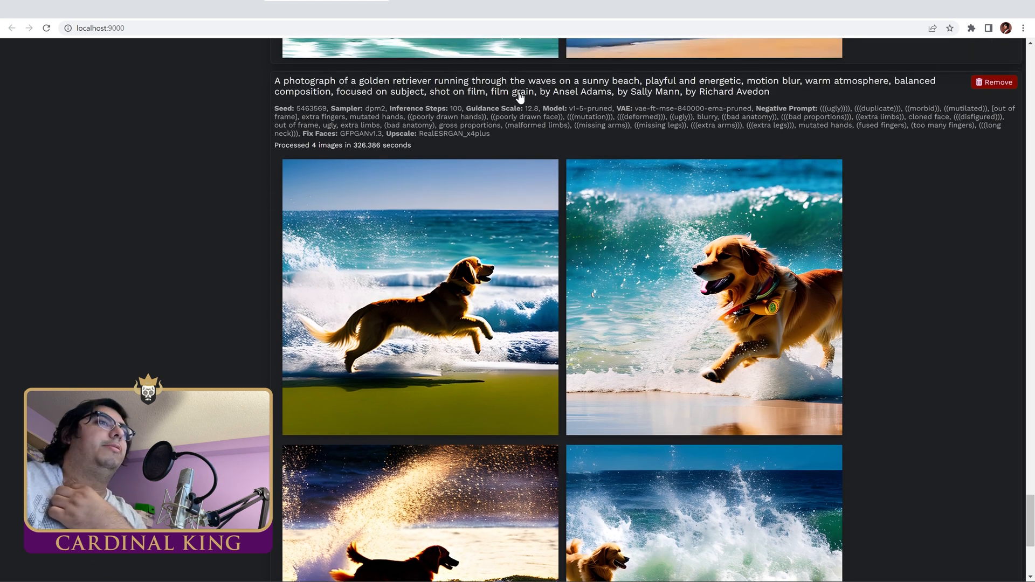
scroll("down", 3)
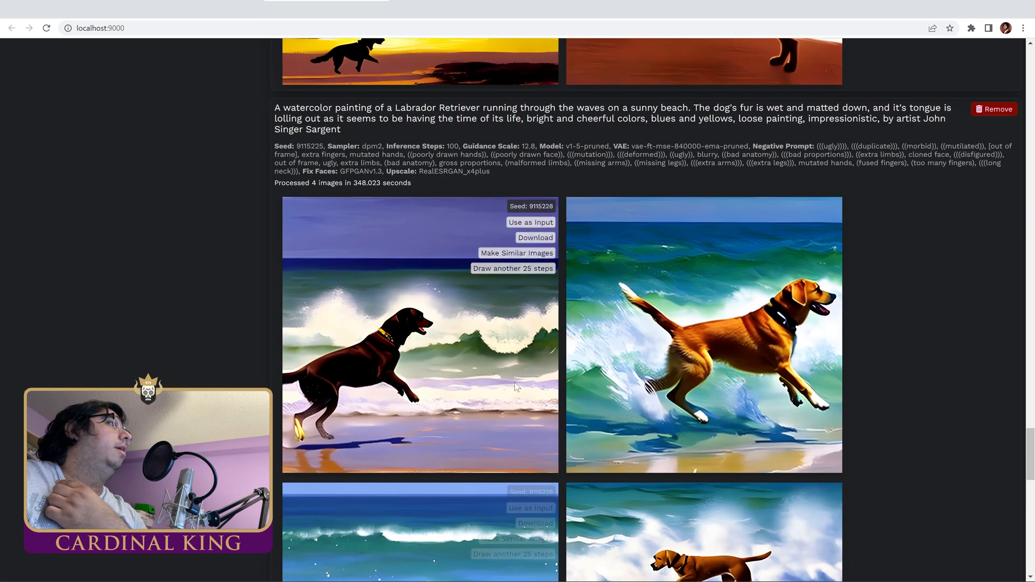
scroll("down", 3)
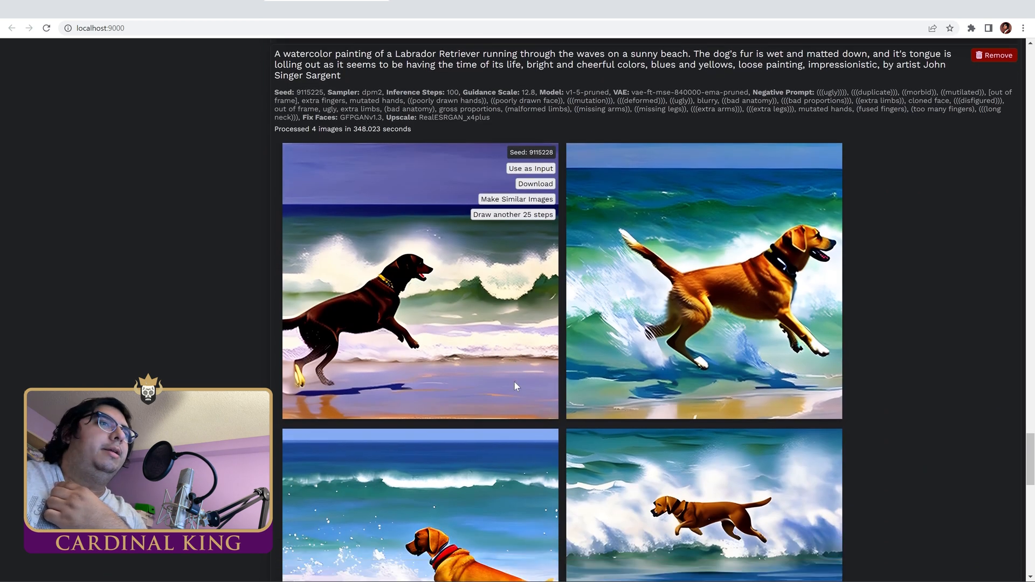
scroll("down", 3)
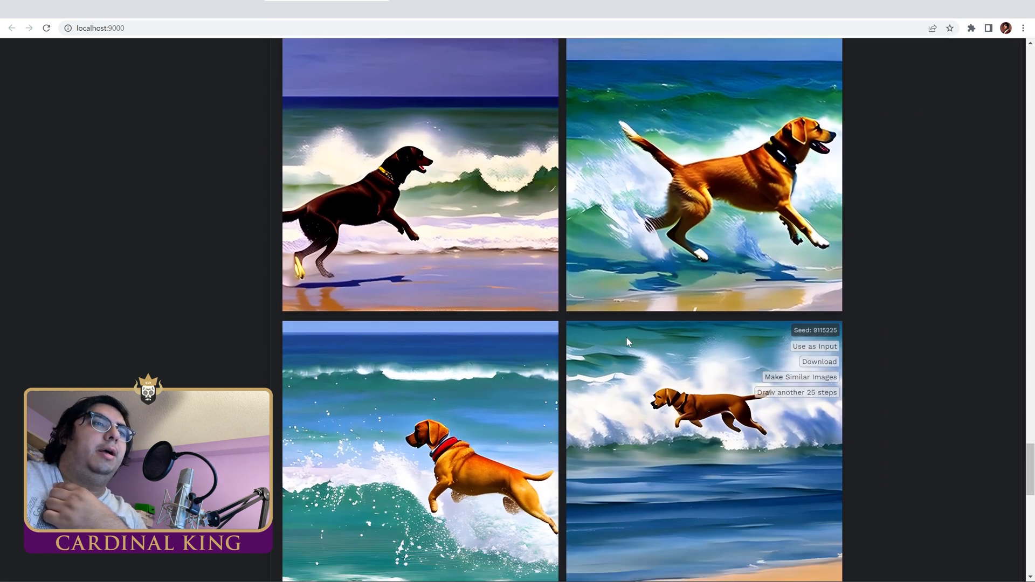
scroll("down", 3)
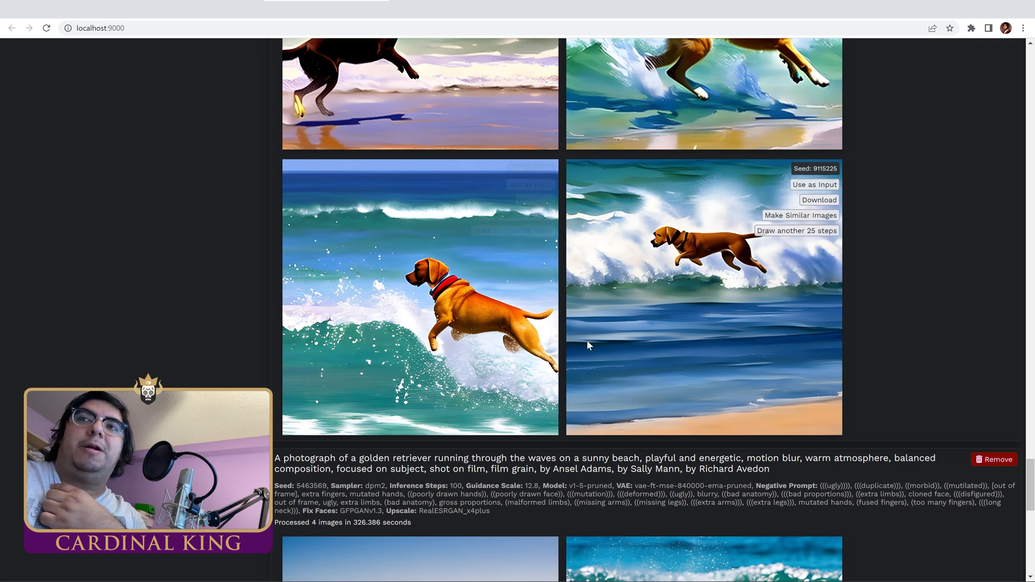
scroll("down", 3)
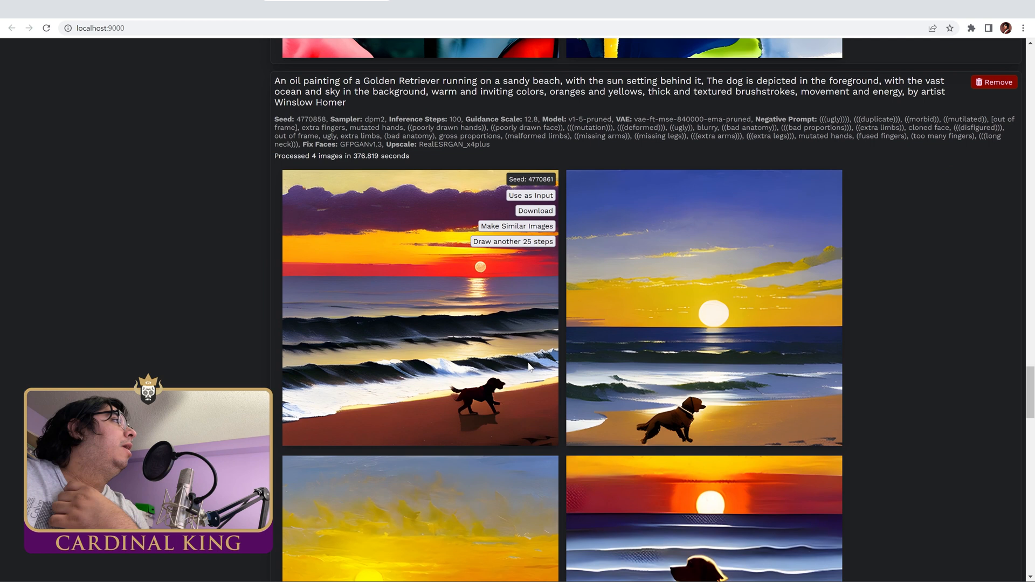
scroll("down", 3)
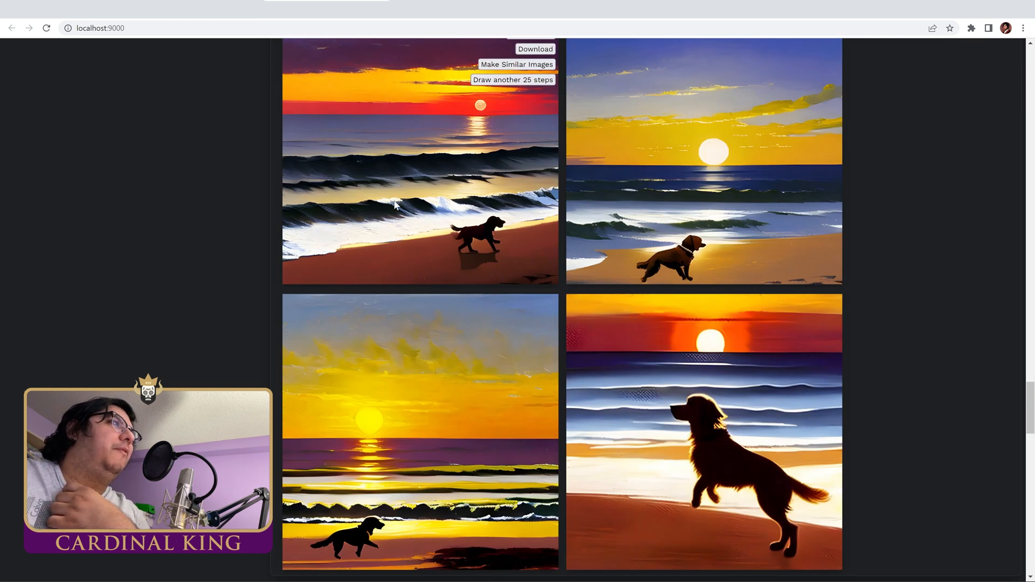
scroll("down", 3)
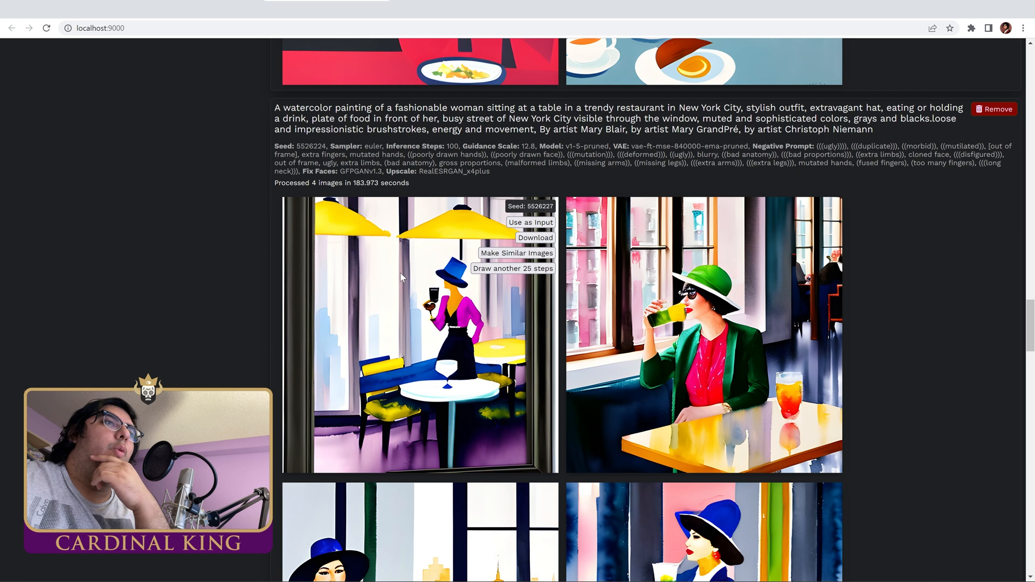
scroll("down", 3)
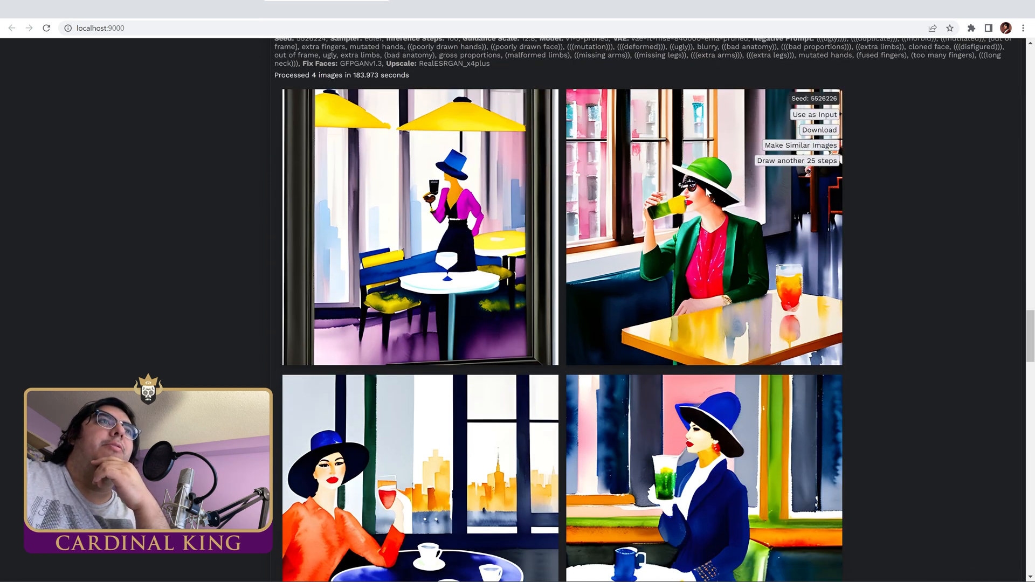
scroll("down", 3)
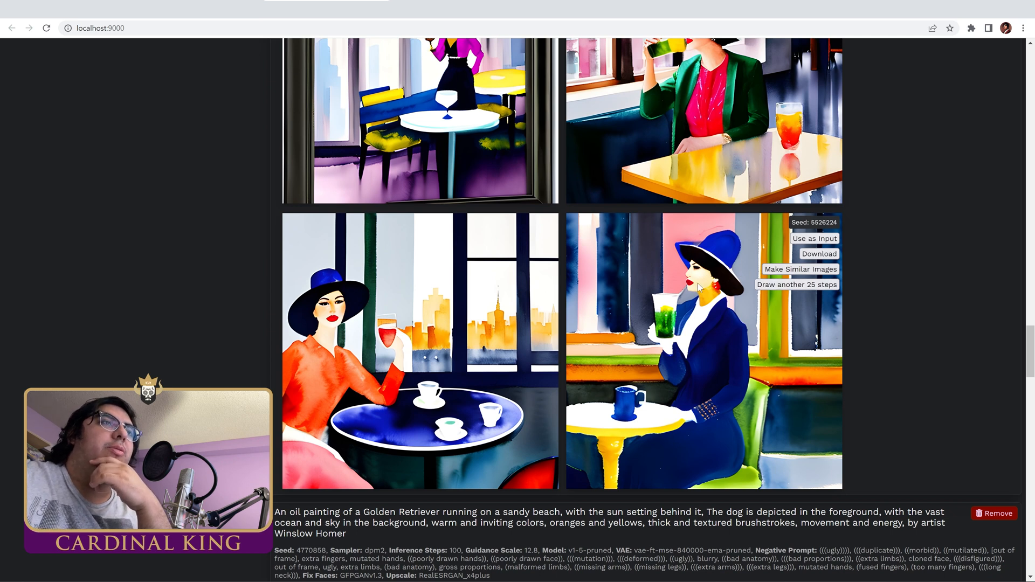
mouse_move(360, 359)
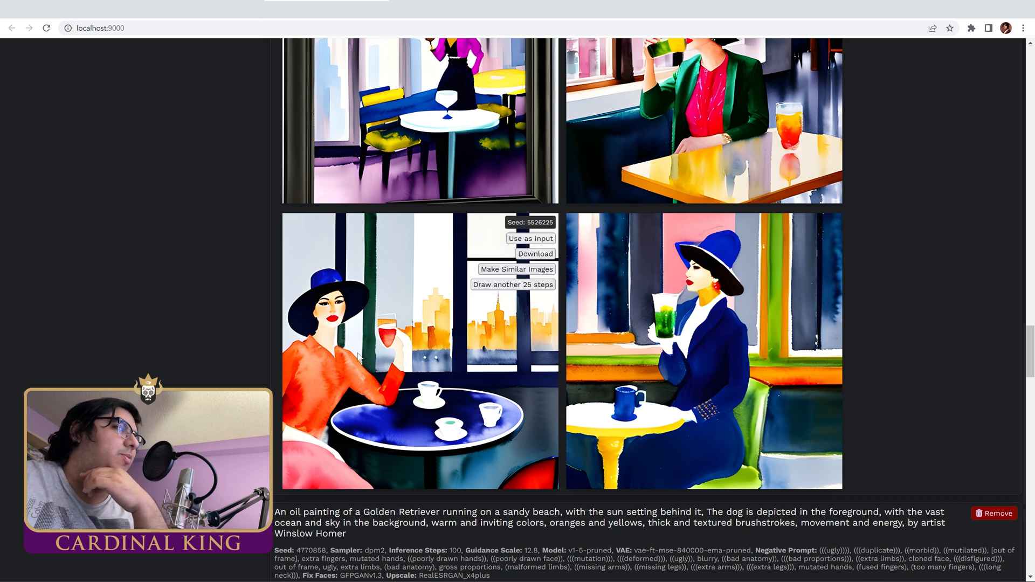
mouse_move(621, 203)
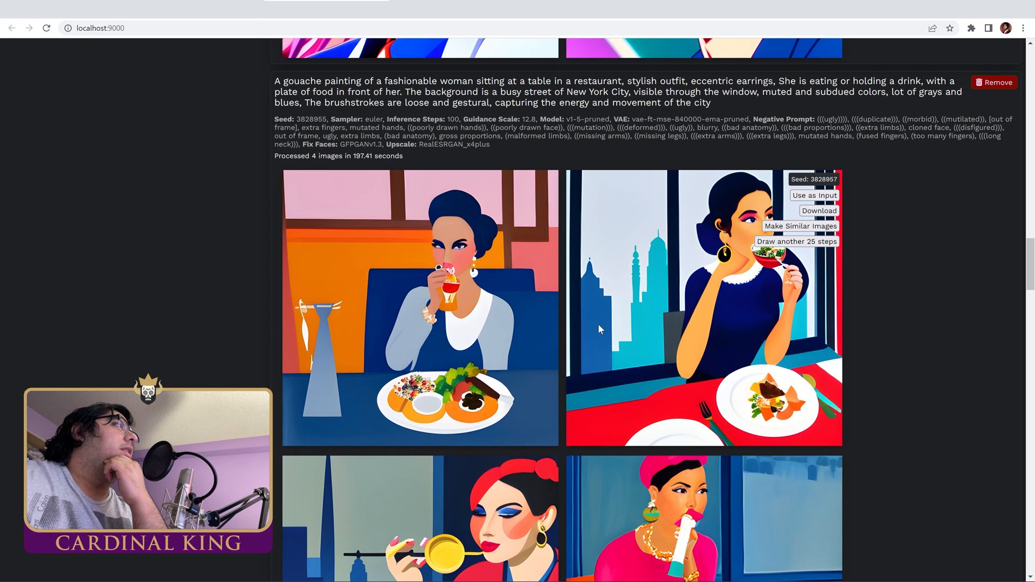
mouse_move(593, 293)
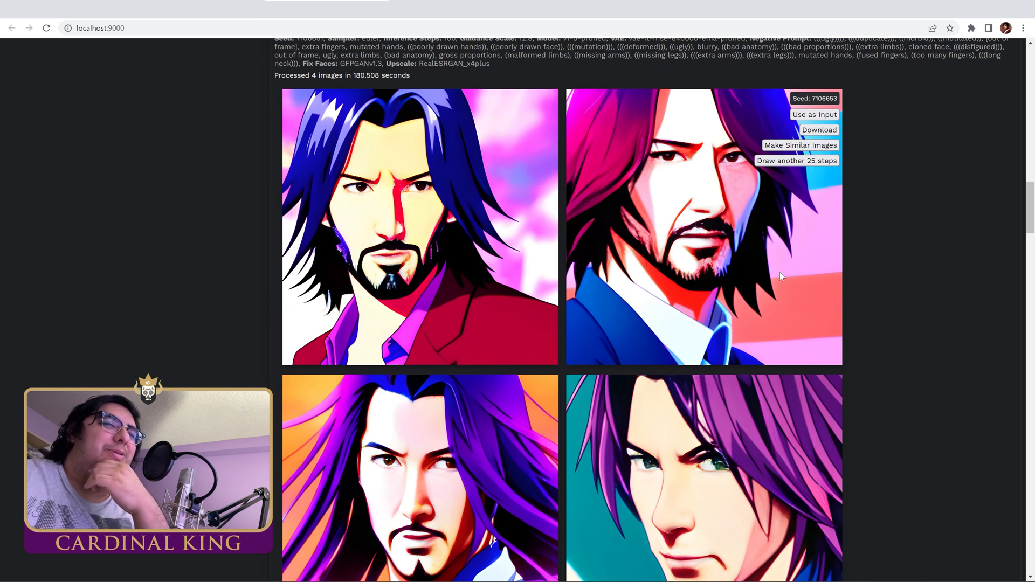
scroll("down", 3)
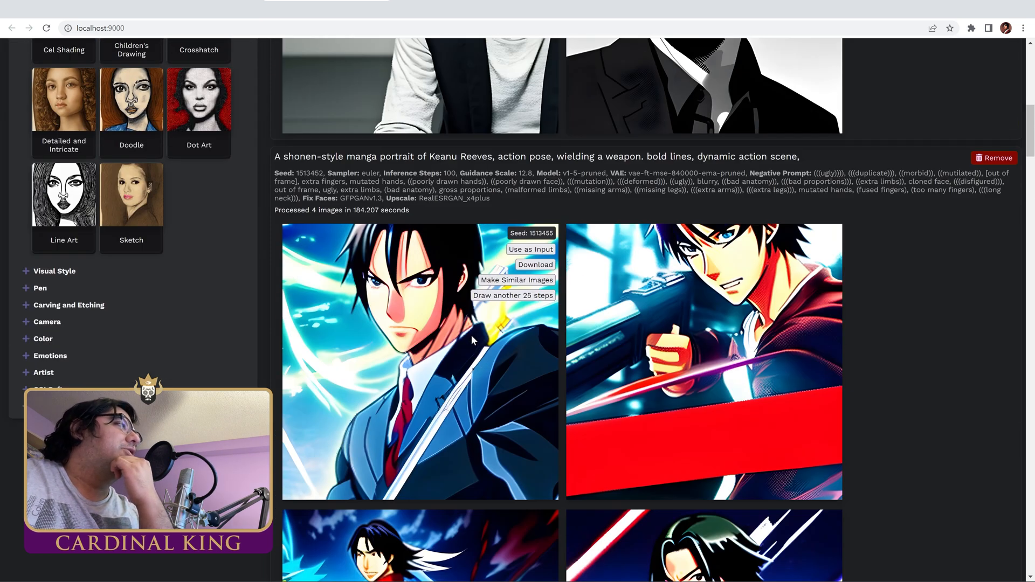
mouse_move(485, 369)
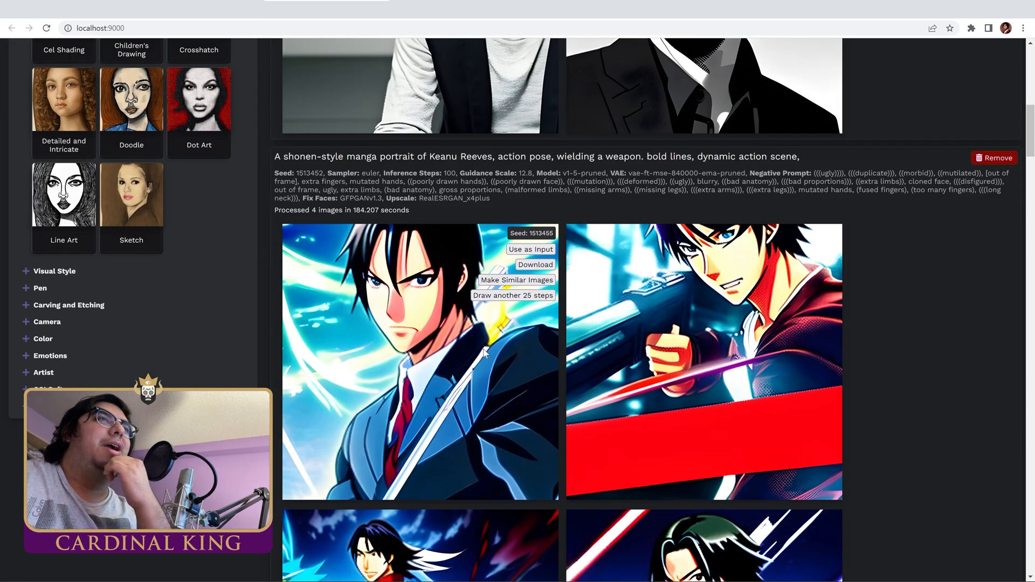
scroll("down", 3)
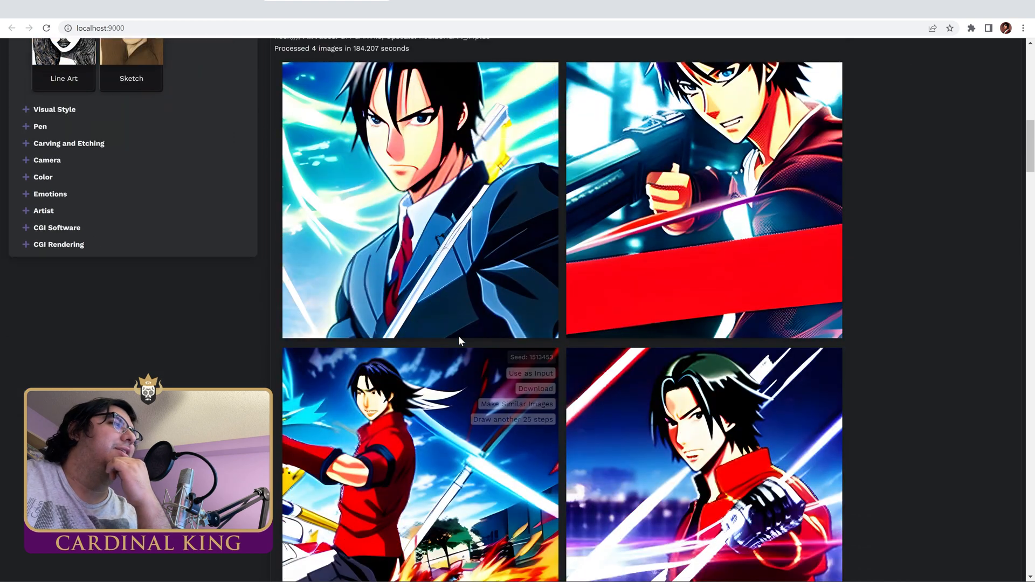
scroll("down", 3)
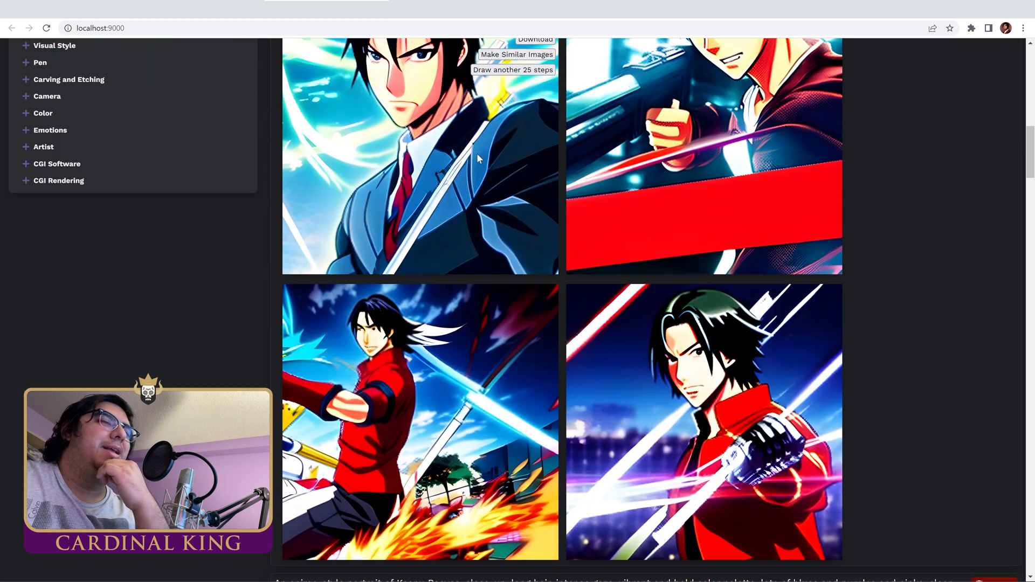
scroll("up", 3)
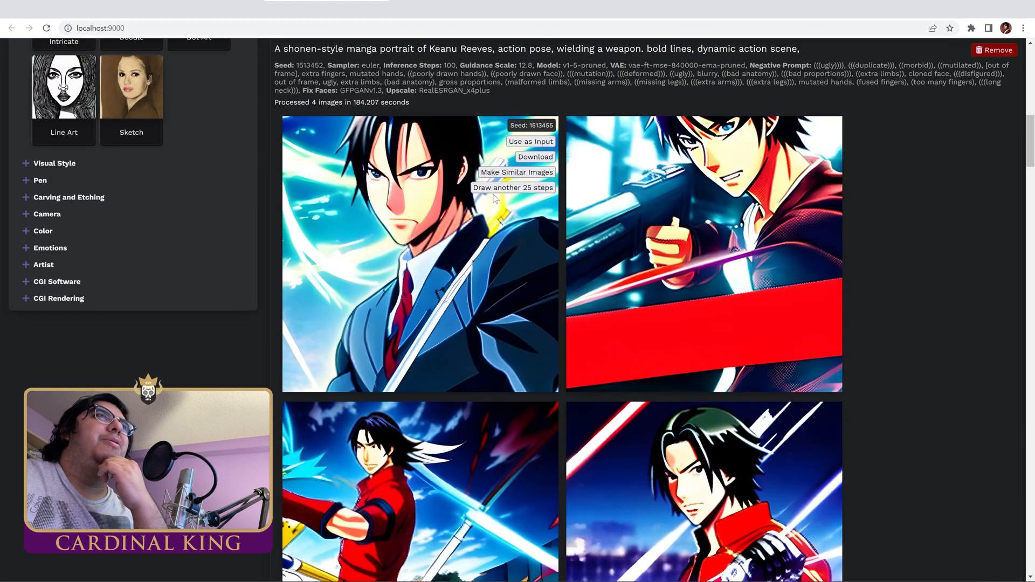
scroll("down", 3)
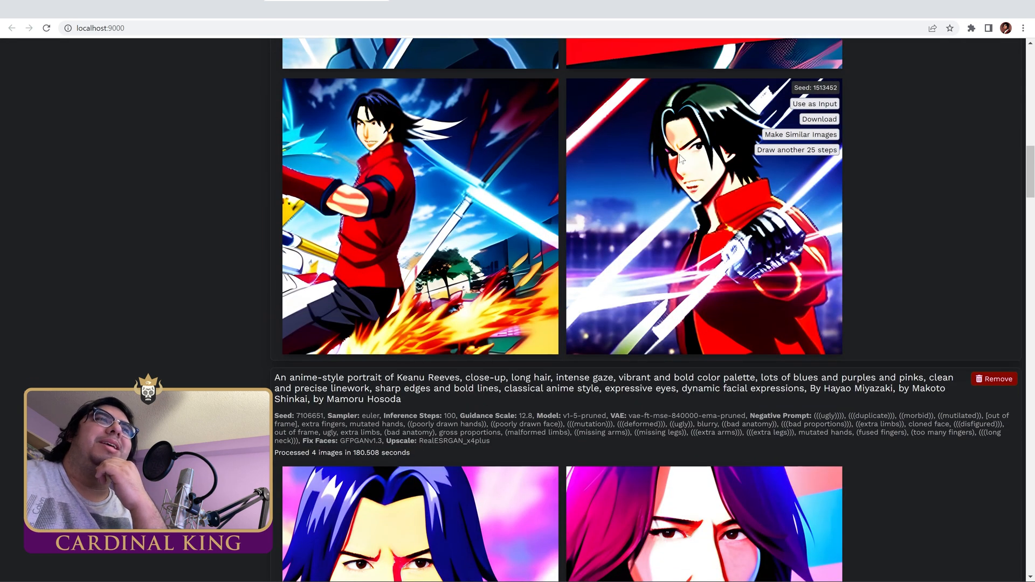
mouse_move(666, 202)
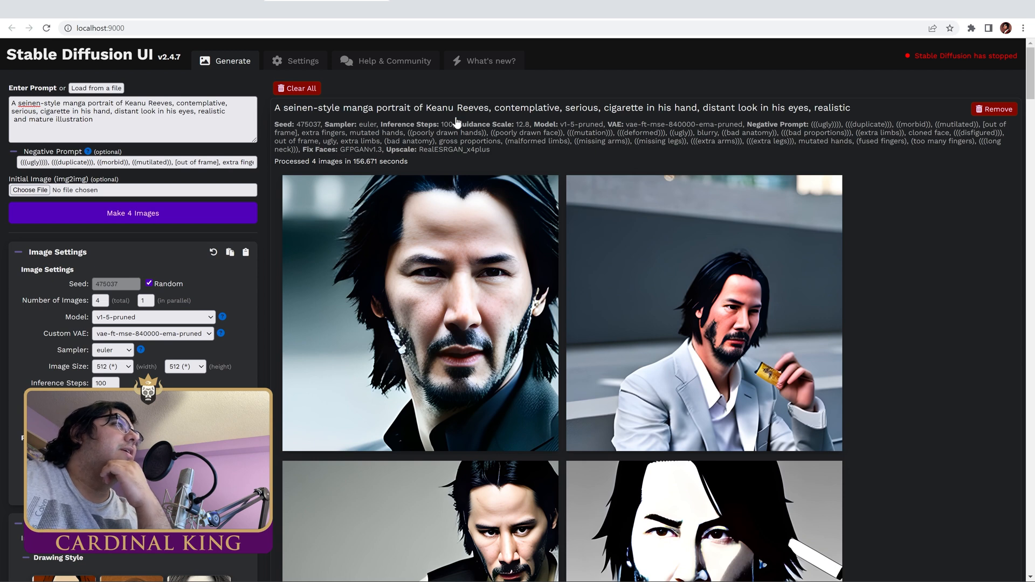
Step: Scroll down through the ChatGPT Concept2PromptAI conversation to the watercolor Labrador rewrite
scroll("down", 3)
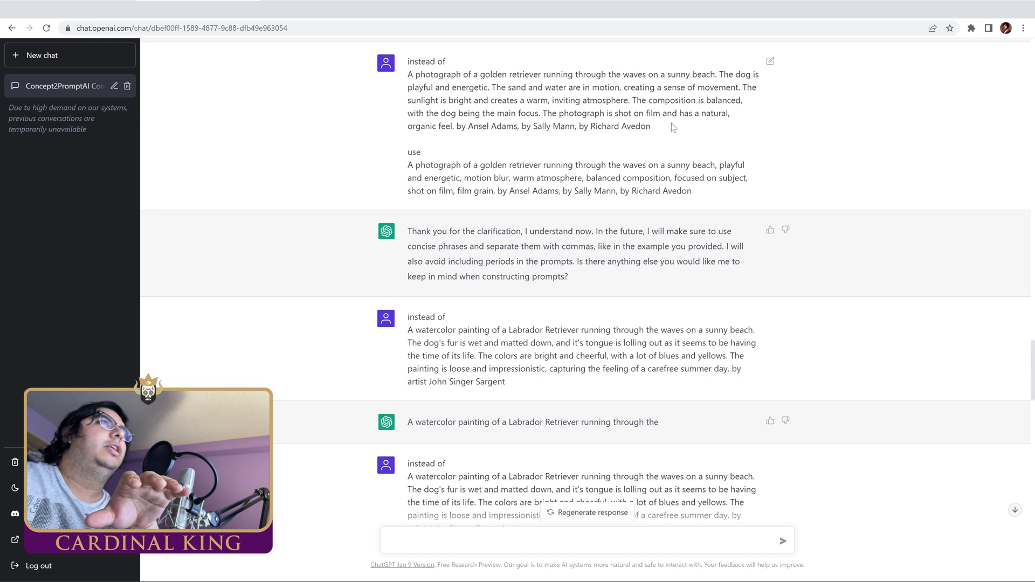
left_click_drag(408, 74, 651, 126)
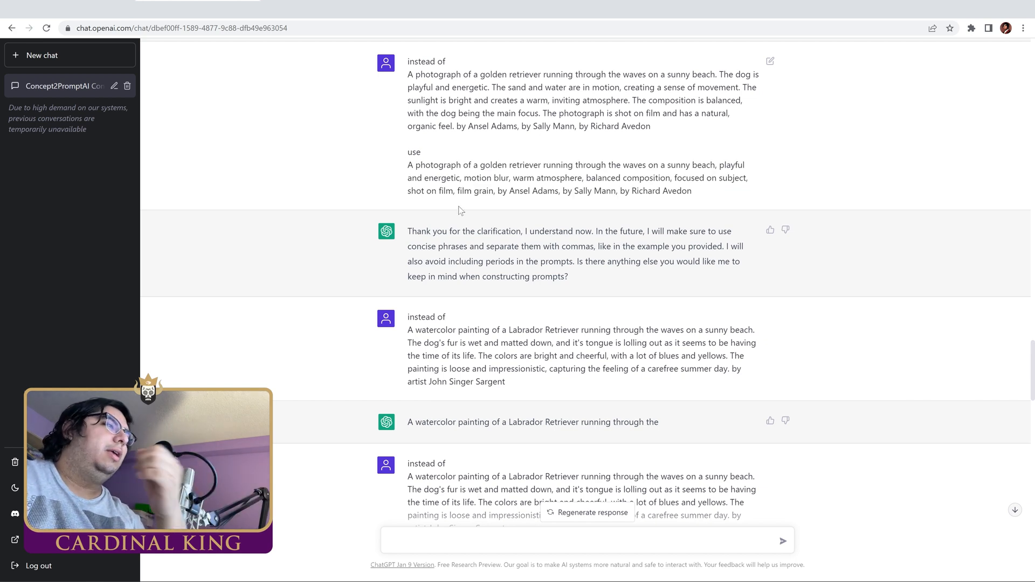
scroll("down", 3)
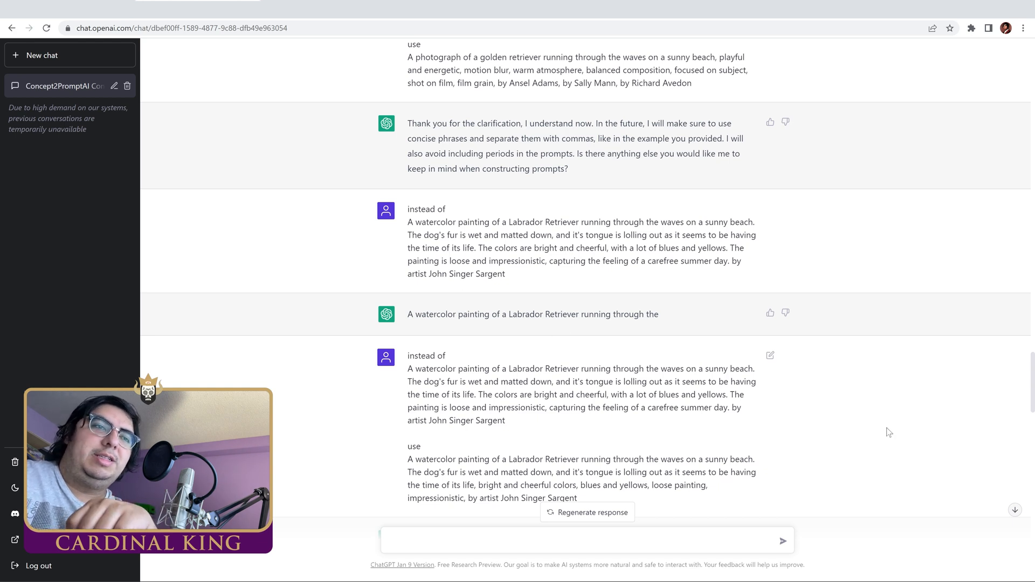
scroll("down", 3)
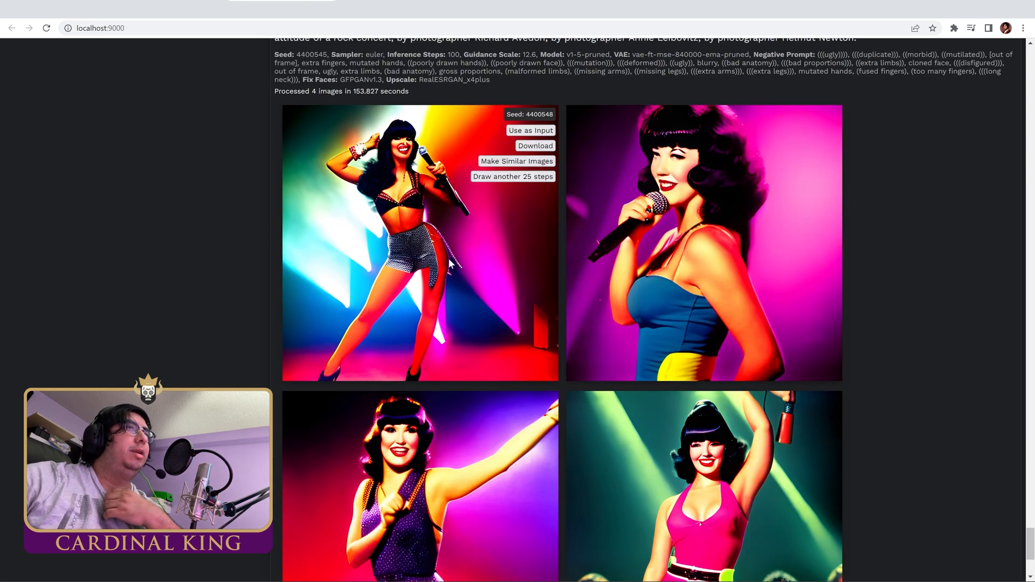
mouse_move(649, 134)
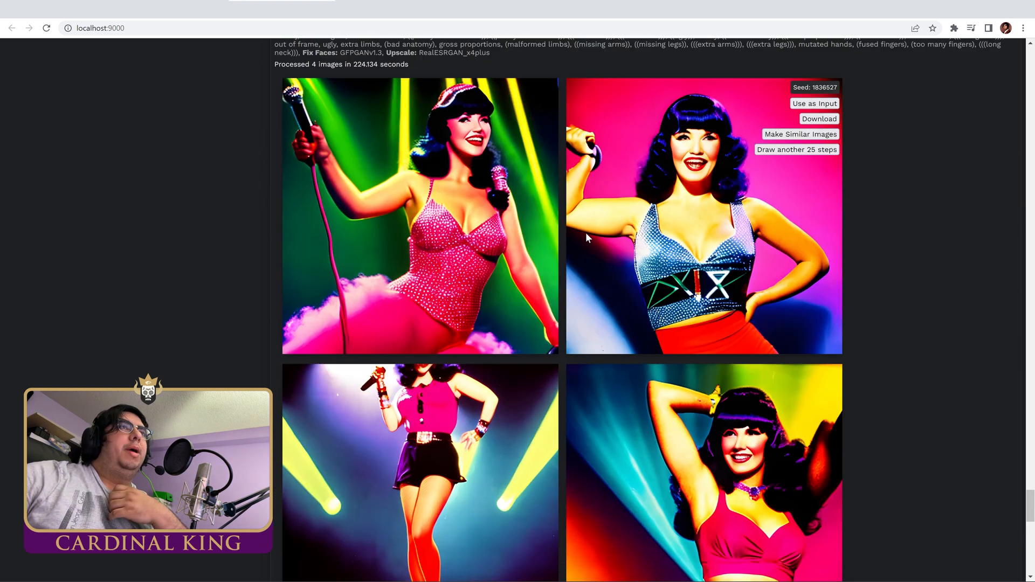
scroll("down", 3)
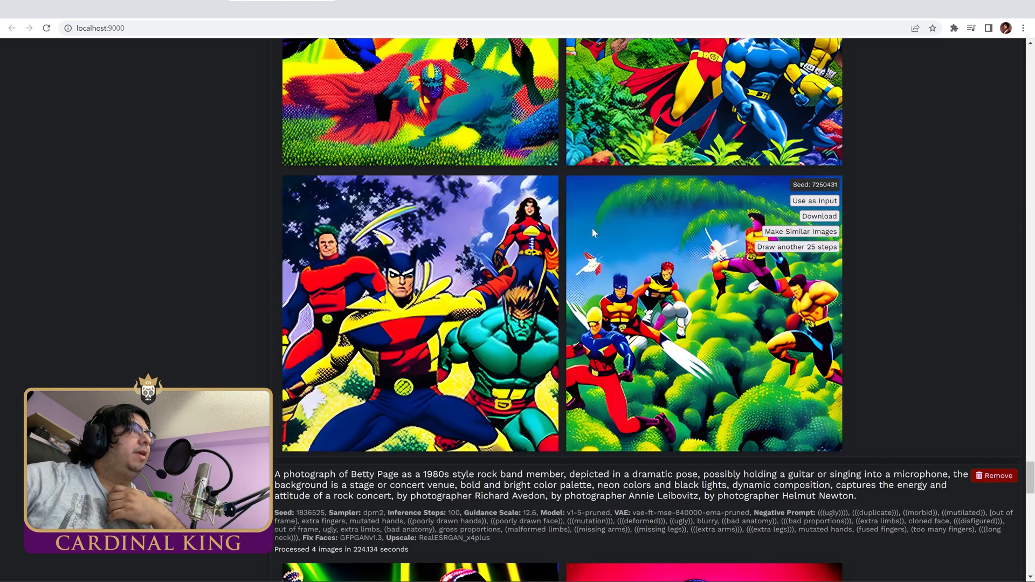
mouse_move(621, 243)
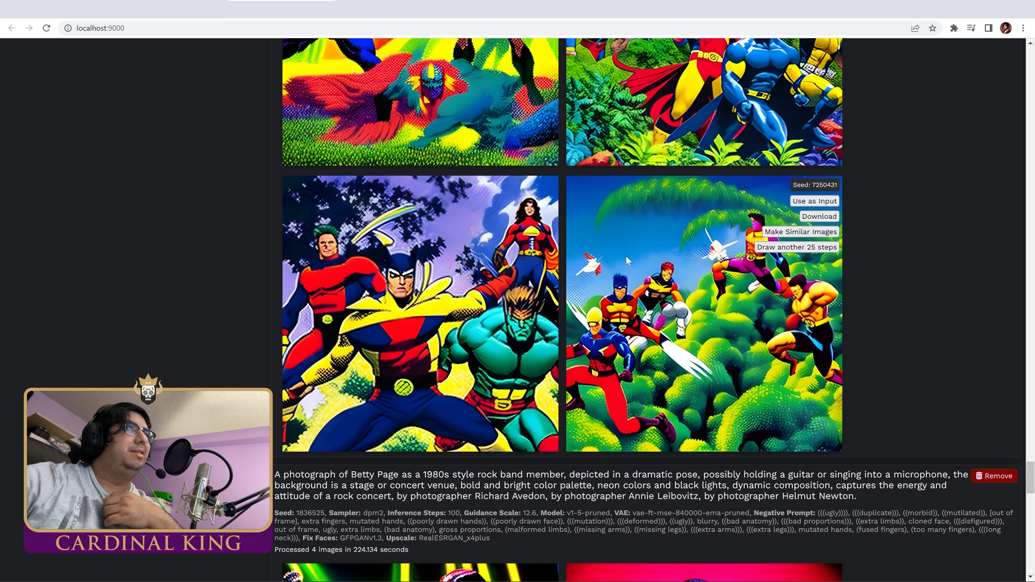
scroll("down", 3)
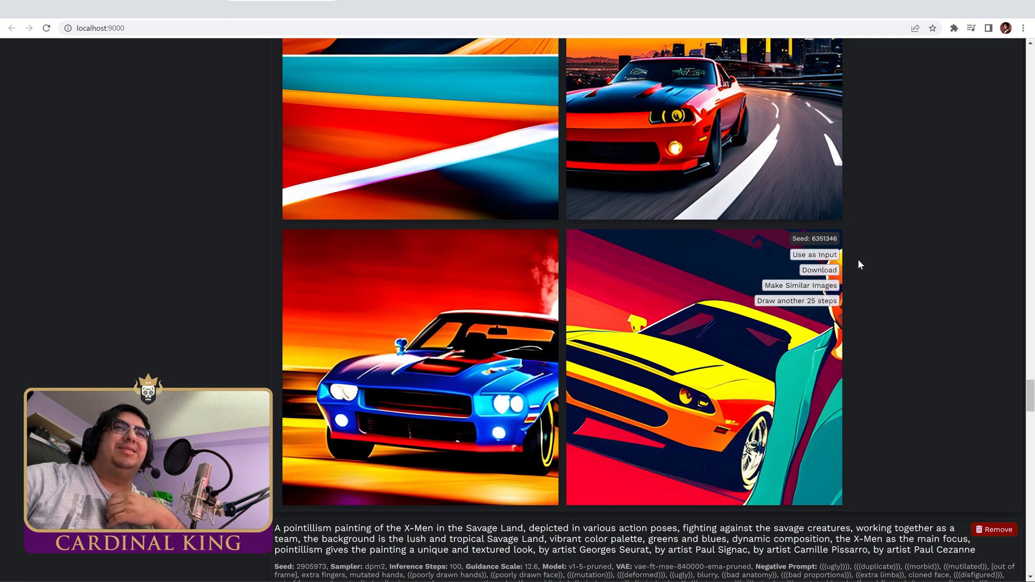
scroll("down", 3)
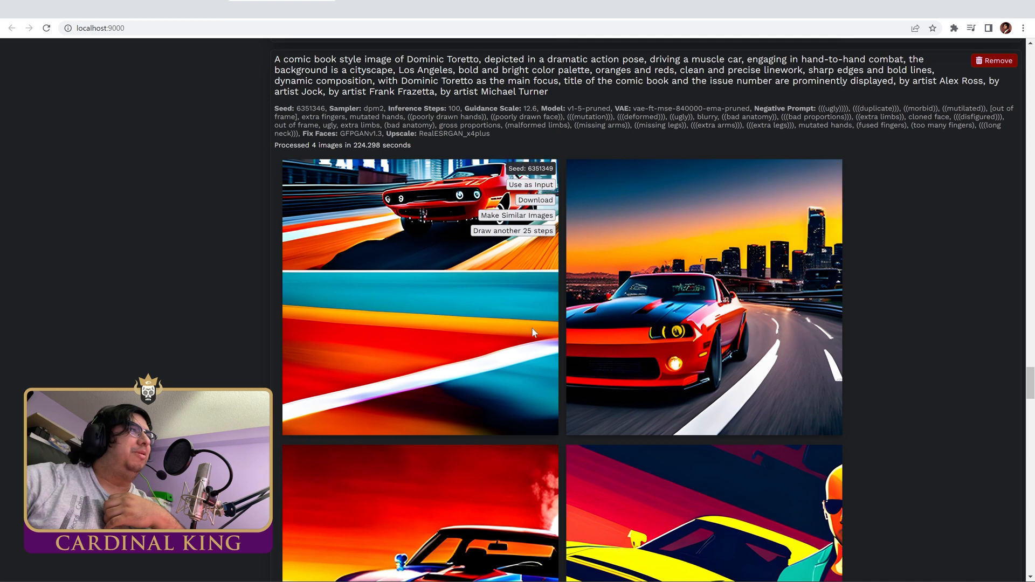
scroll("down", 3)
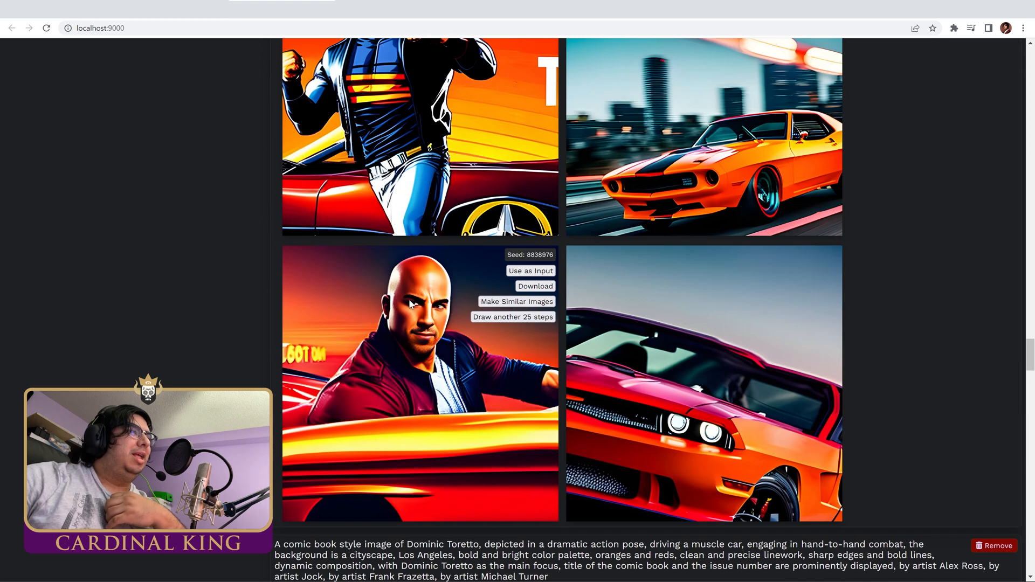
mouse_move(412, 321)
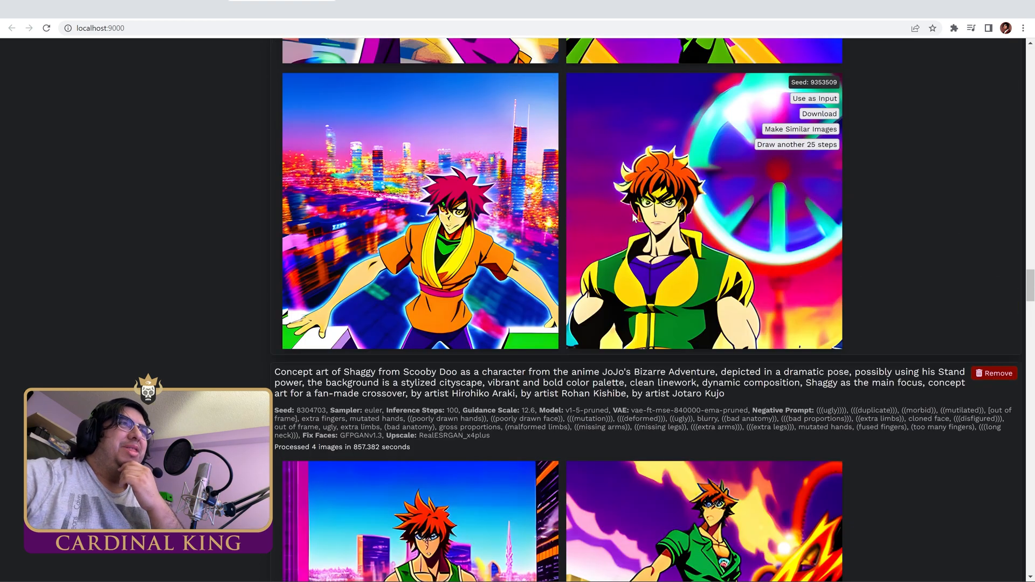
scroll("down", 3)
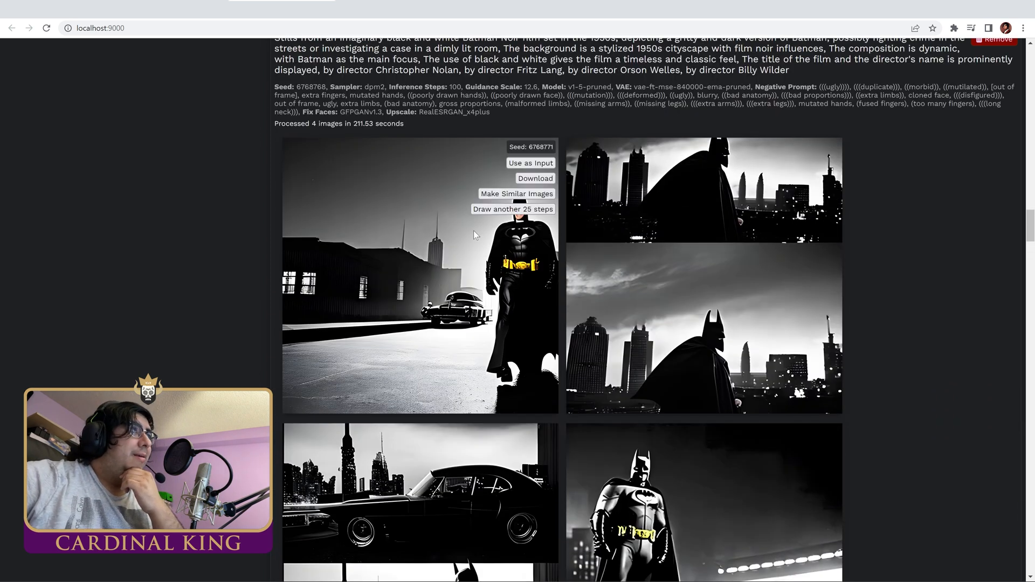
scroll("down", 3)
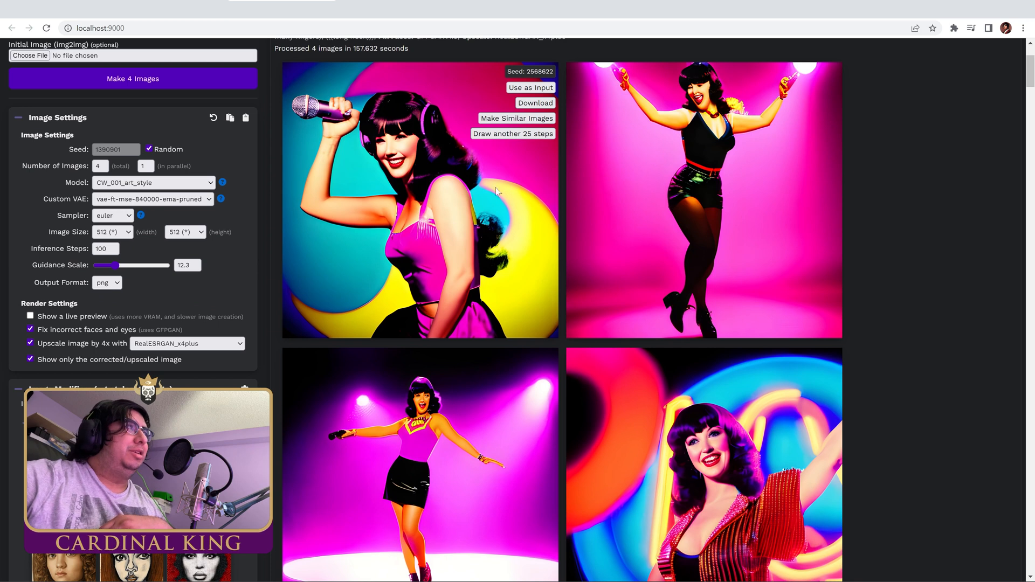
scroll("down", 3)
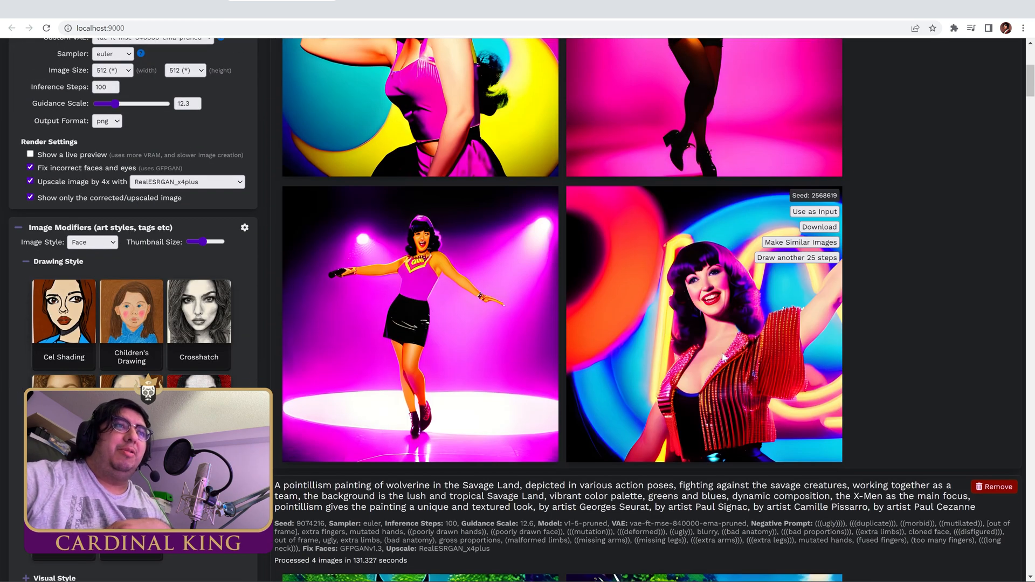
mouse_move(714, 243)
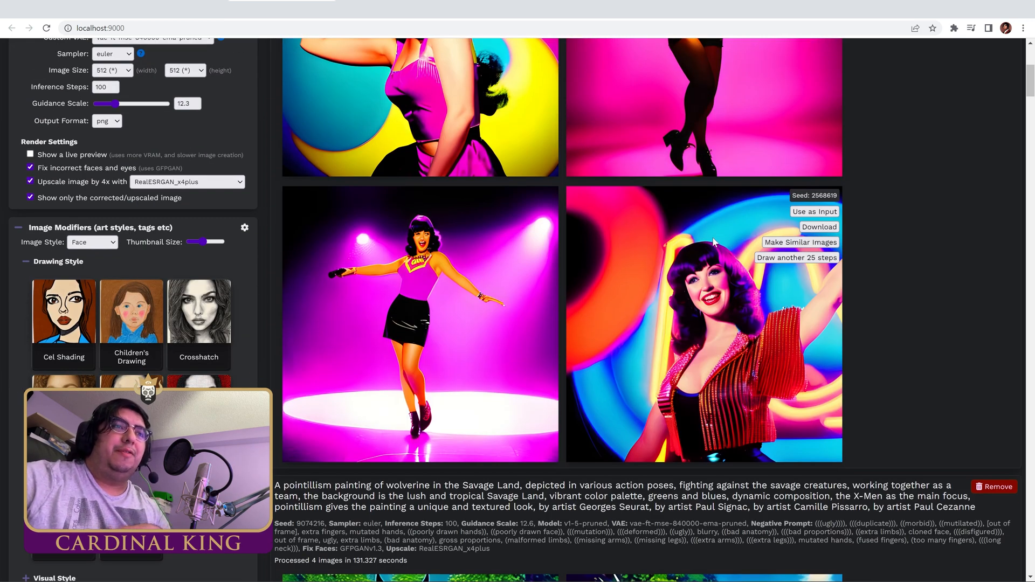
mouse_move(908, 300)
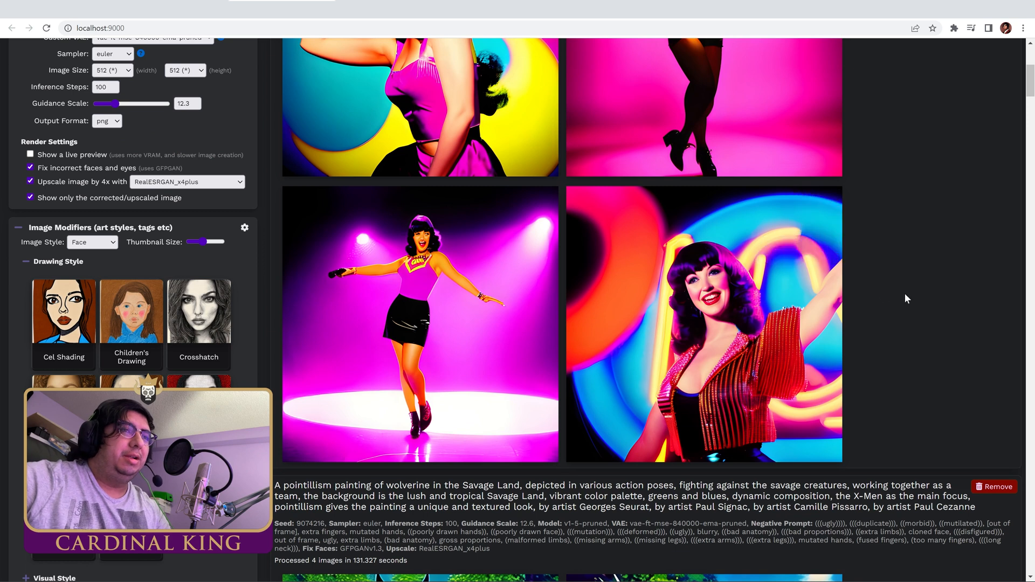
mouse_move(910, 295)
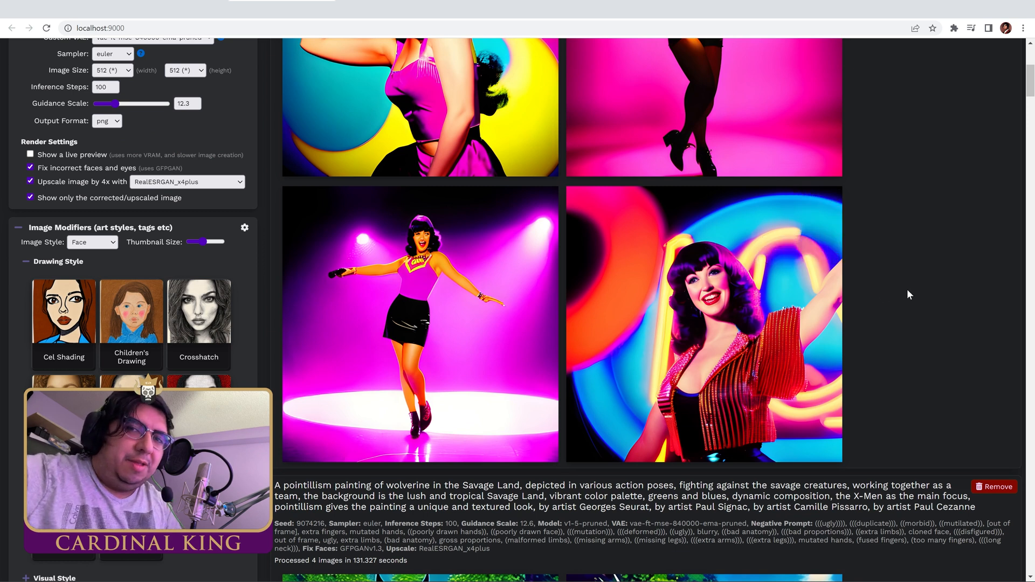